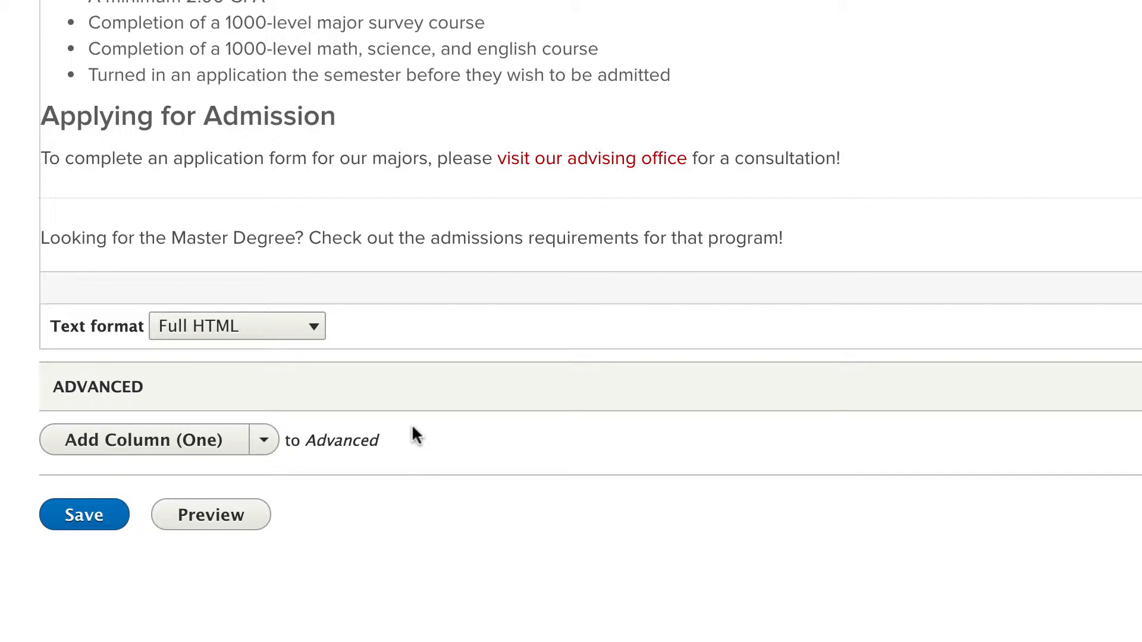
Step: Reveal the Add Column (One), Columns (Two) and Columns (Three) choices under Advanced
click(263, 439)
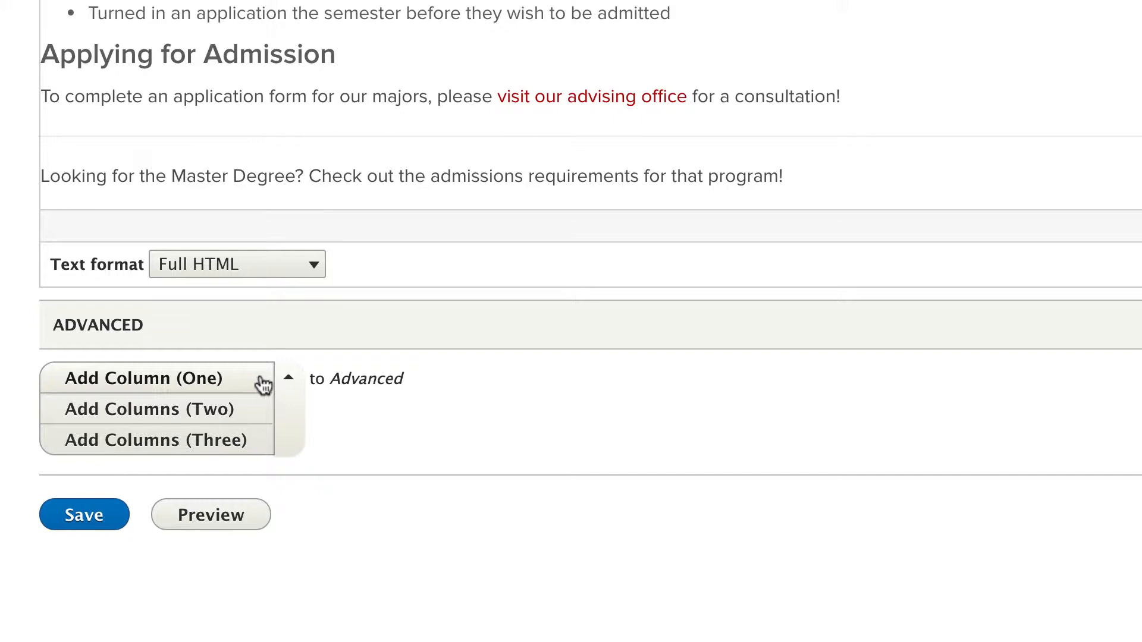
mouse_move(261, 440)
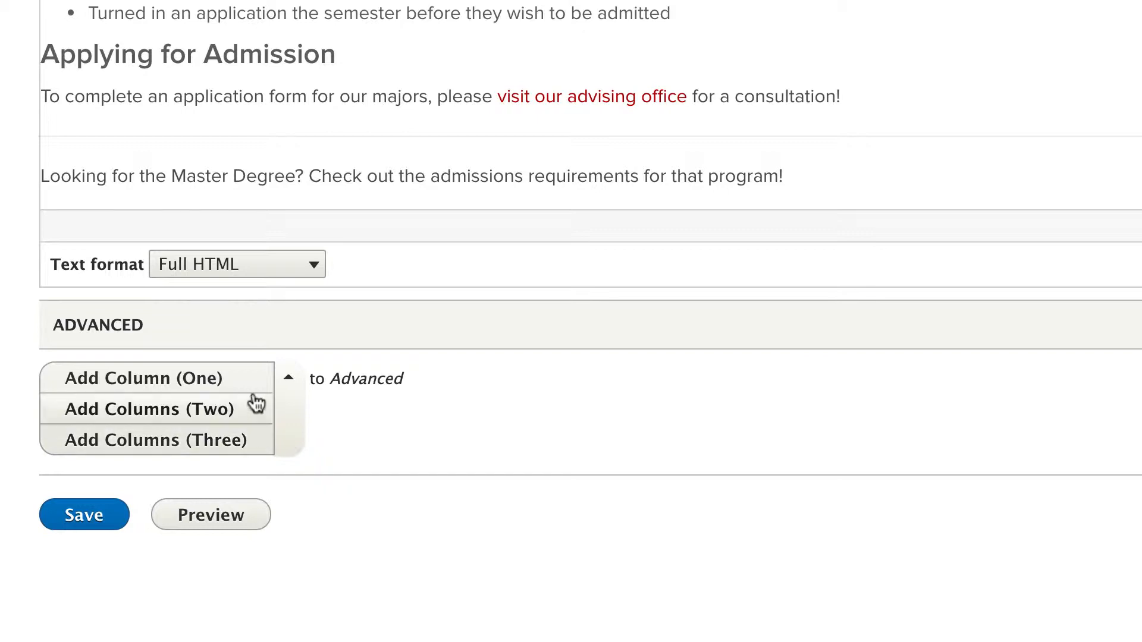
Step: Add a Column (One) section to Advanced and title it 'This is My Section'
click(141, 378)
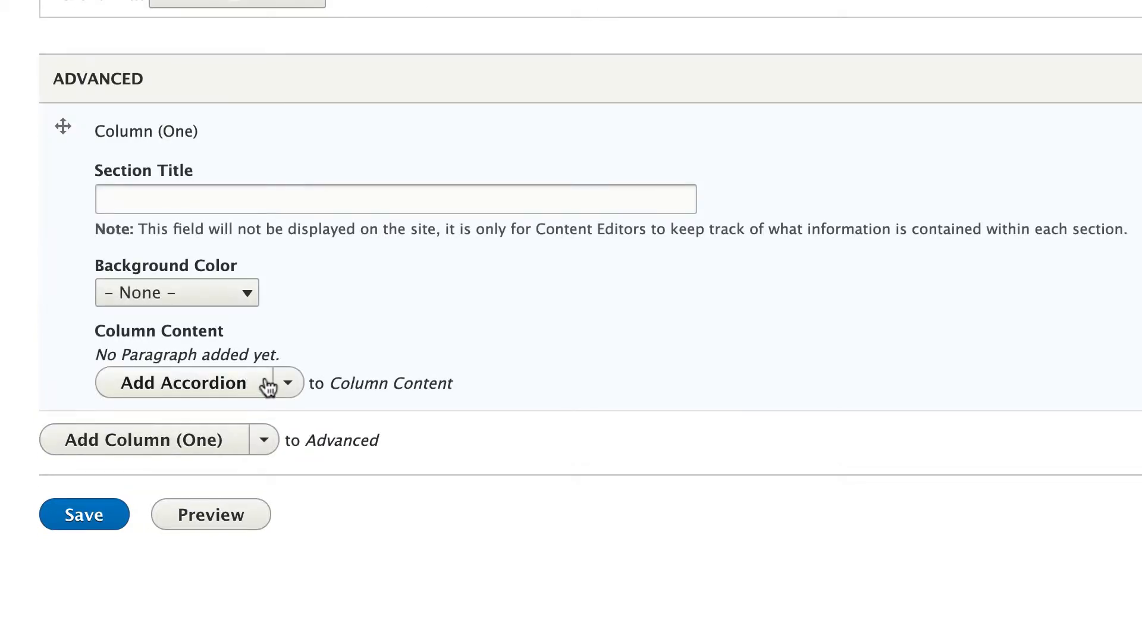
mouse_move(401, 355)
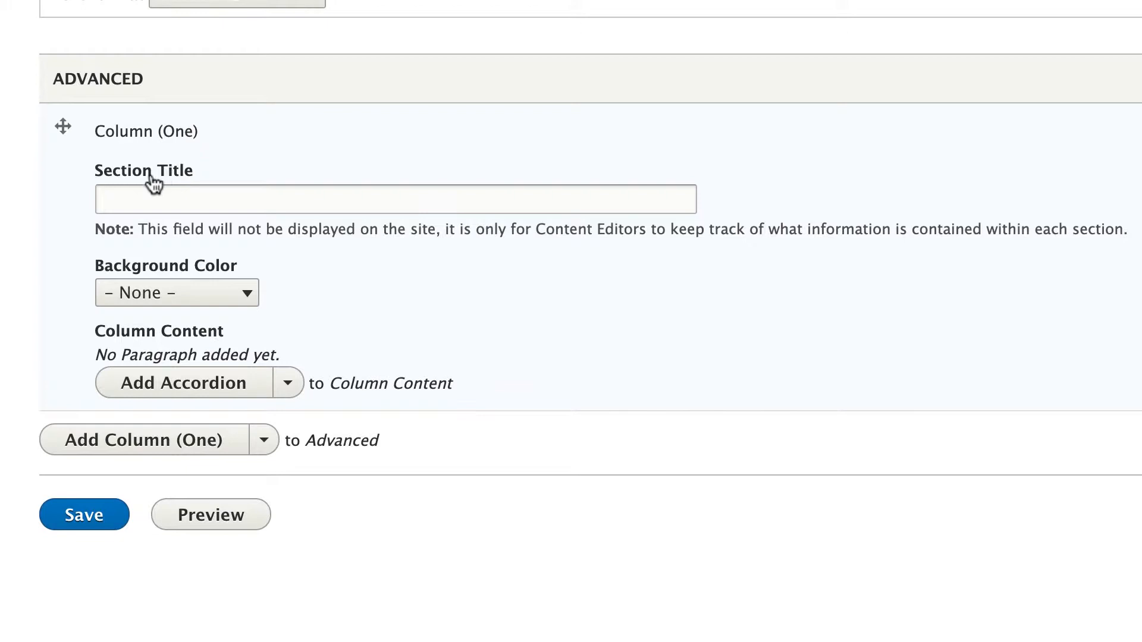
mouse_move(160, 224)
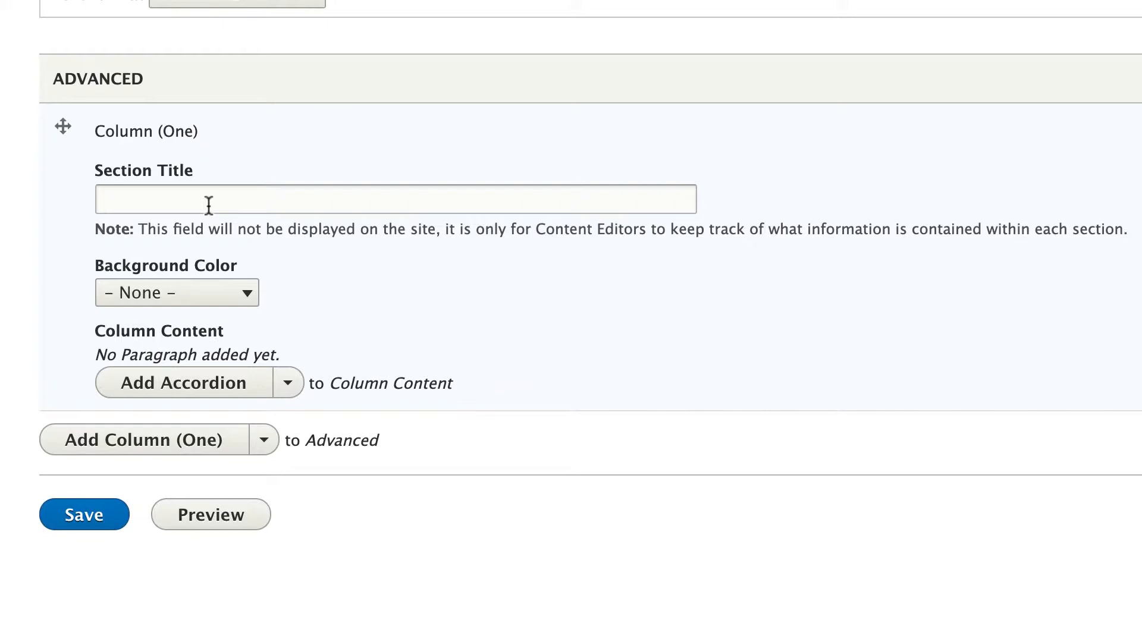
click(395, 199)
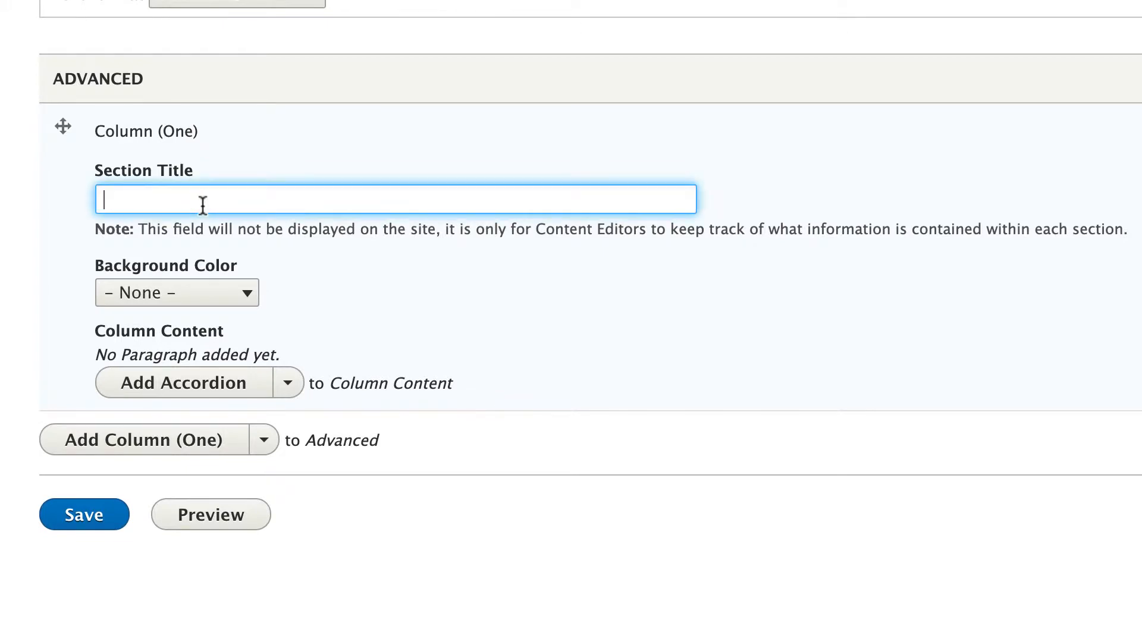
text(This is My)
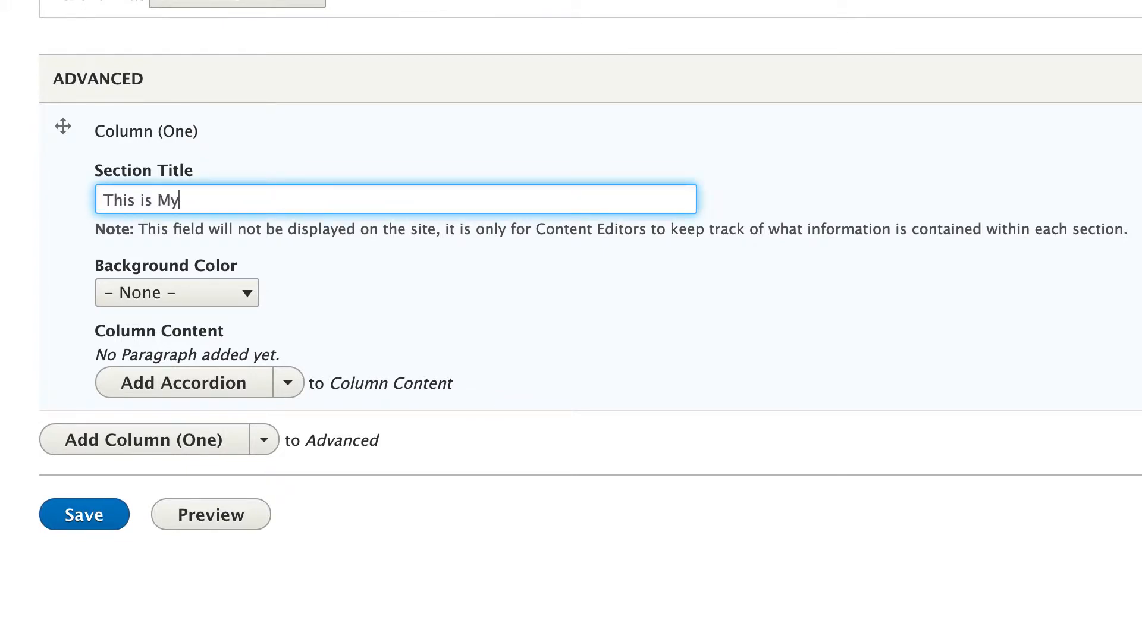
text(Sce)
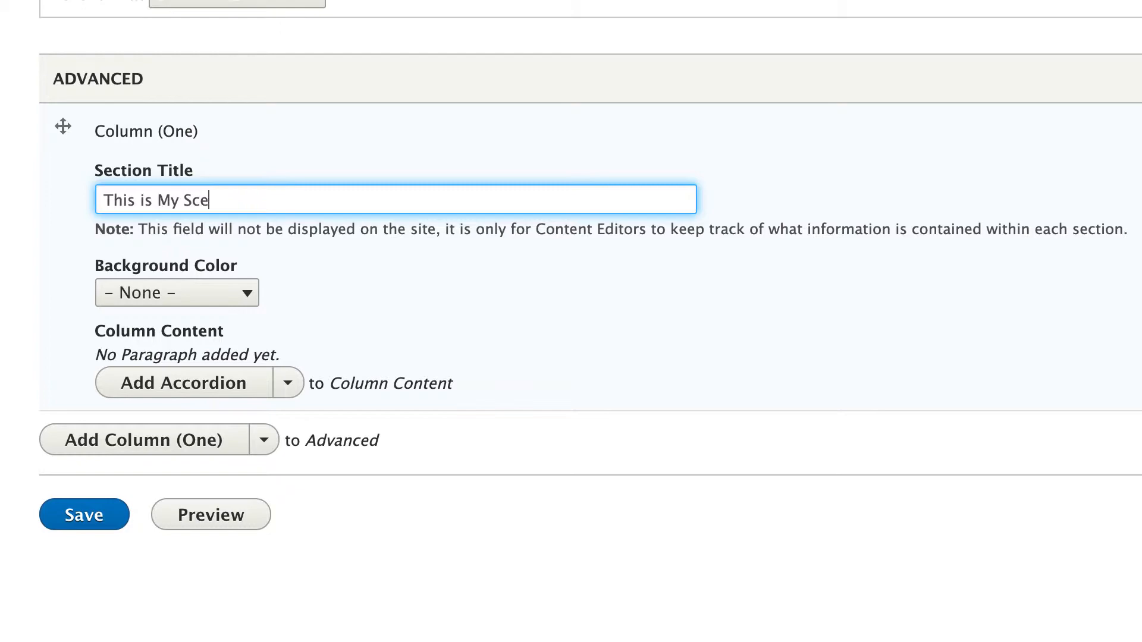
text(ction)
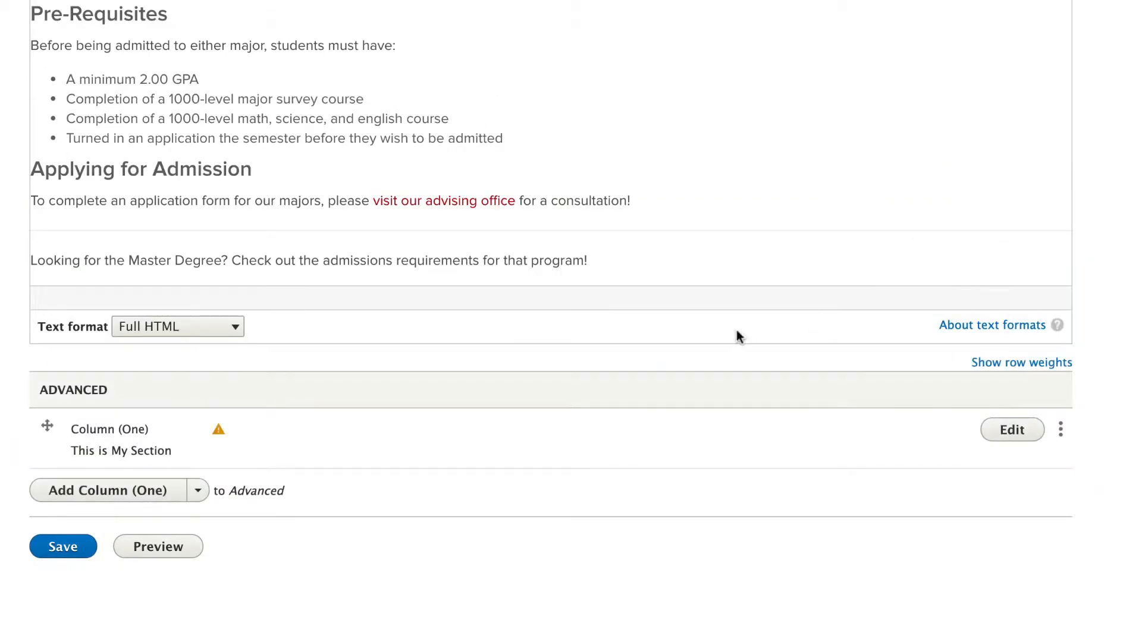
mouse_move(407, 414)
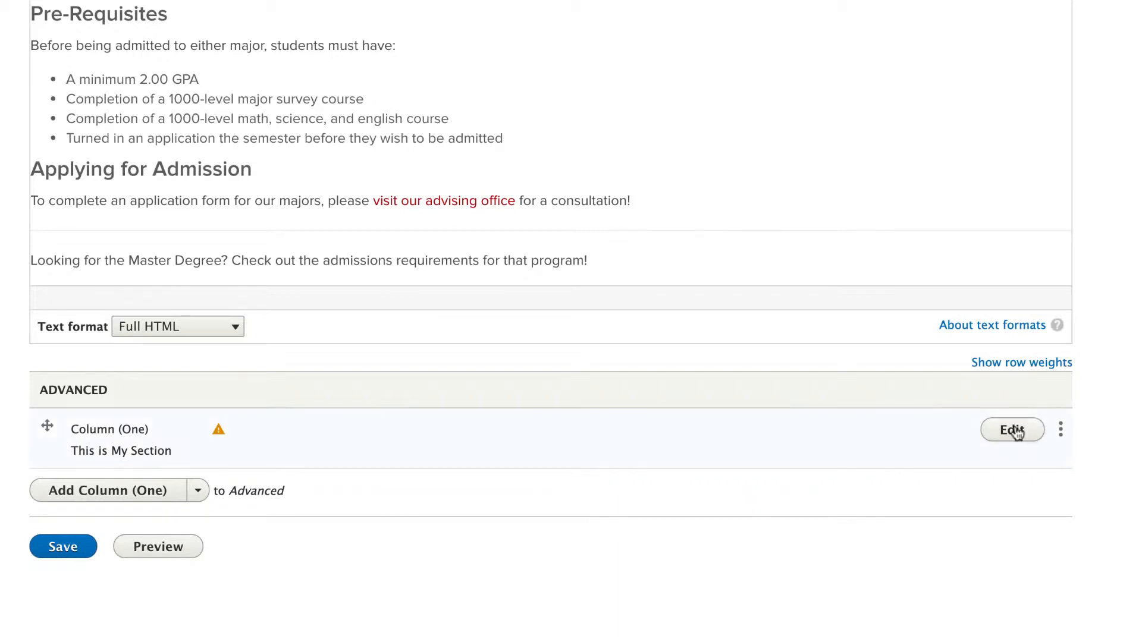
Step: Expand the Column (One) item's settings, collapse them, and expand them again with the title empty
click(1011, 429)
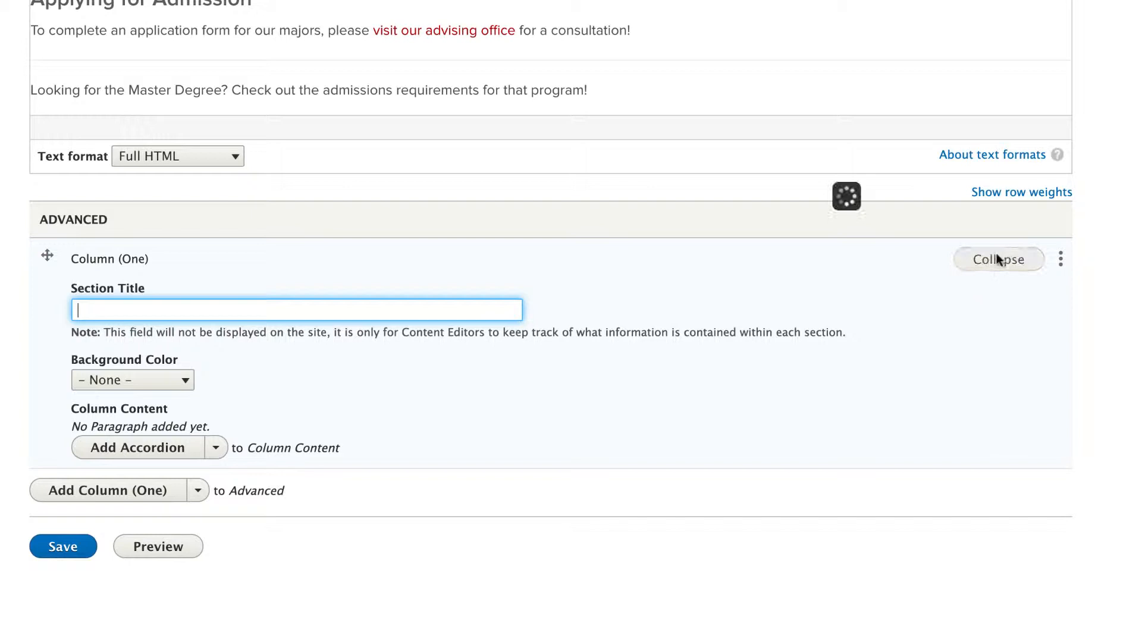
click(999, 259)
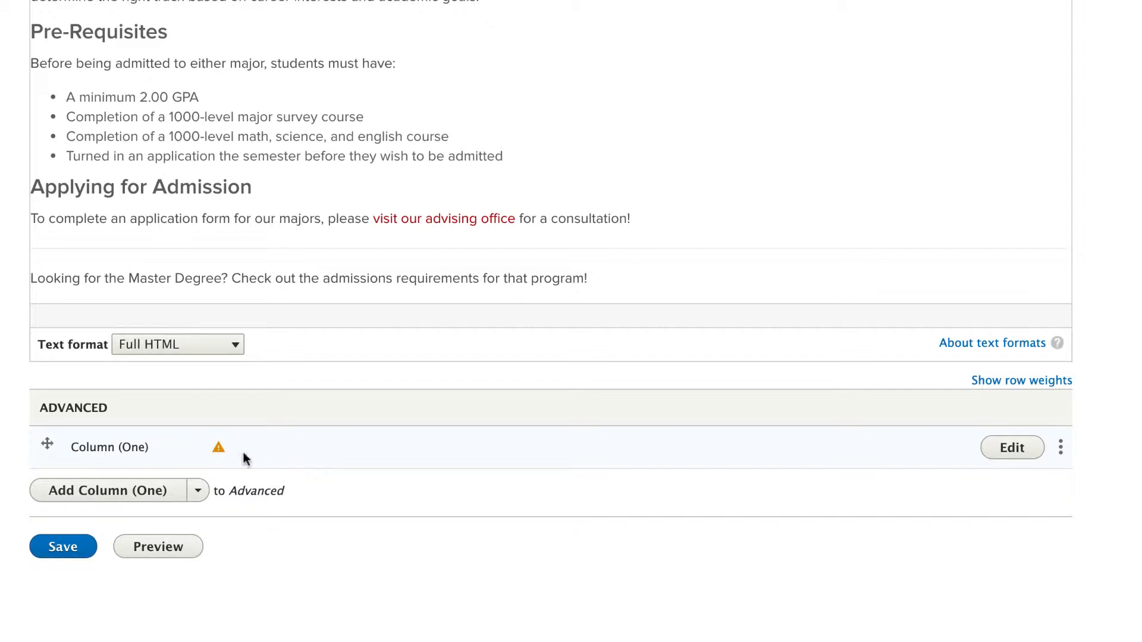
click(1011, 447)
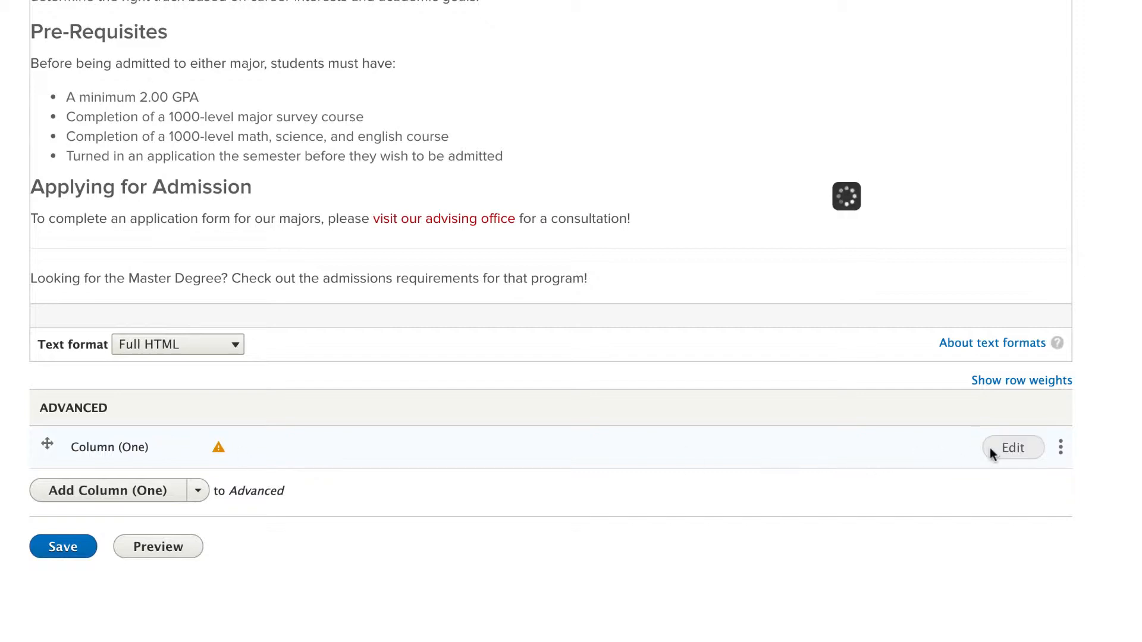
click(1011, 448)
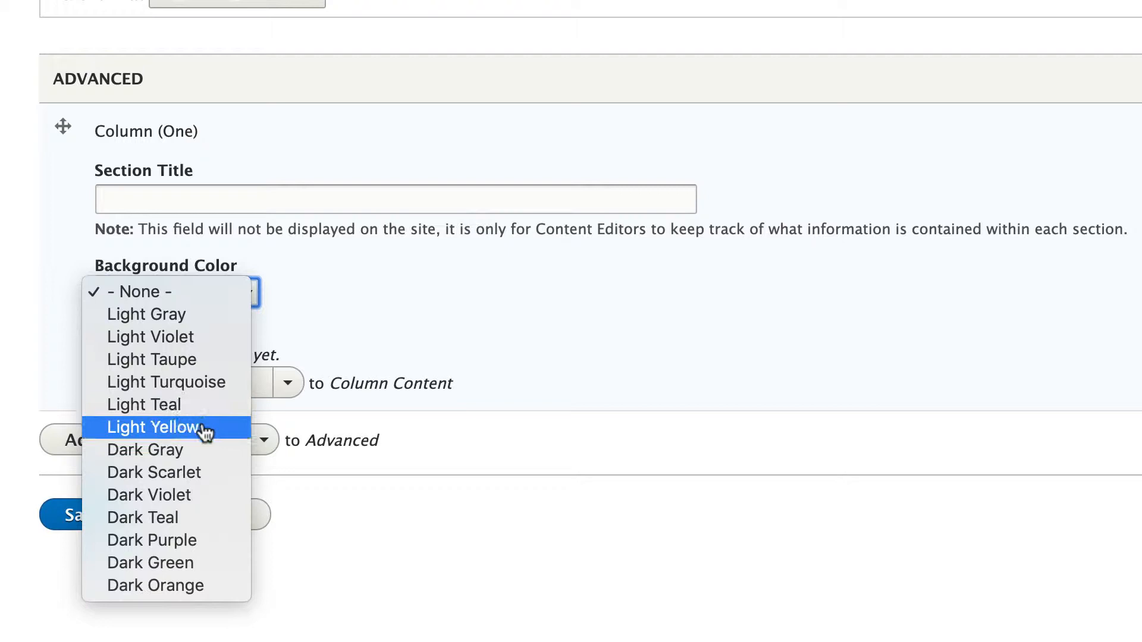
mouse_move(168, 517)
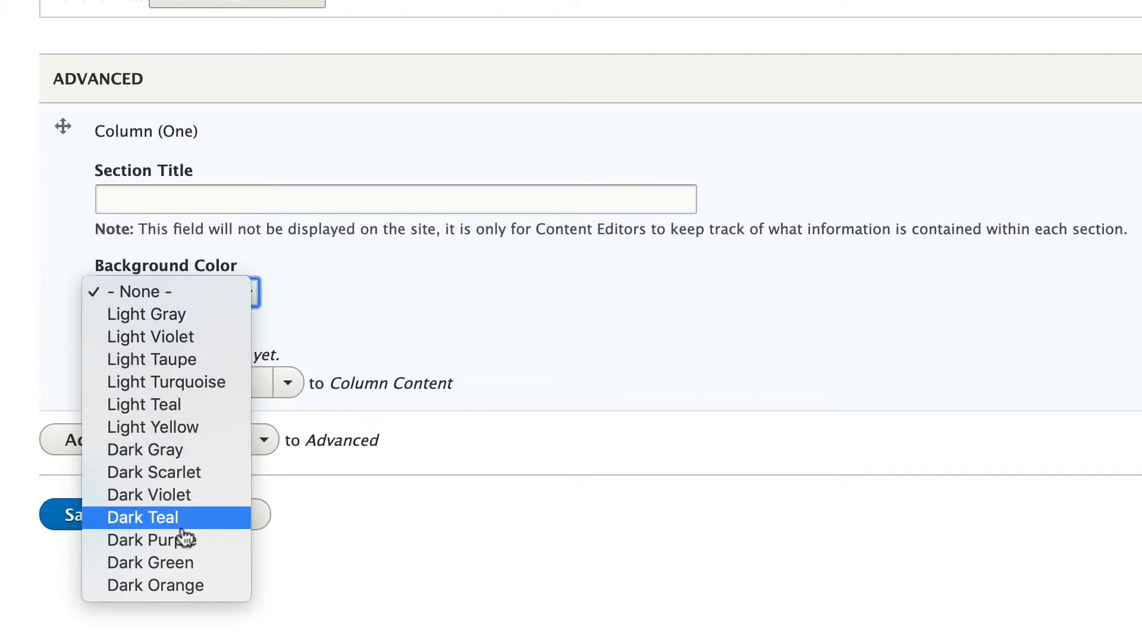
mouse_move(154, 585)
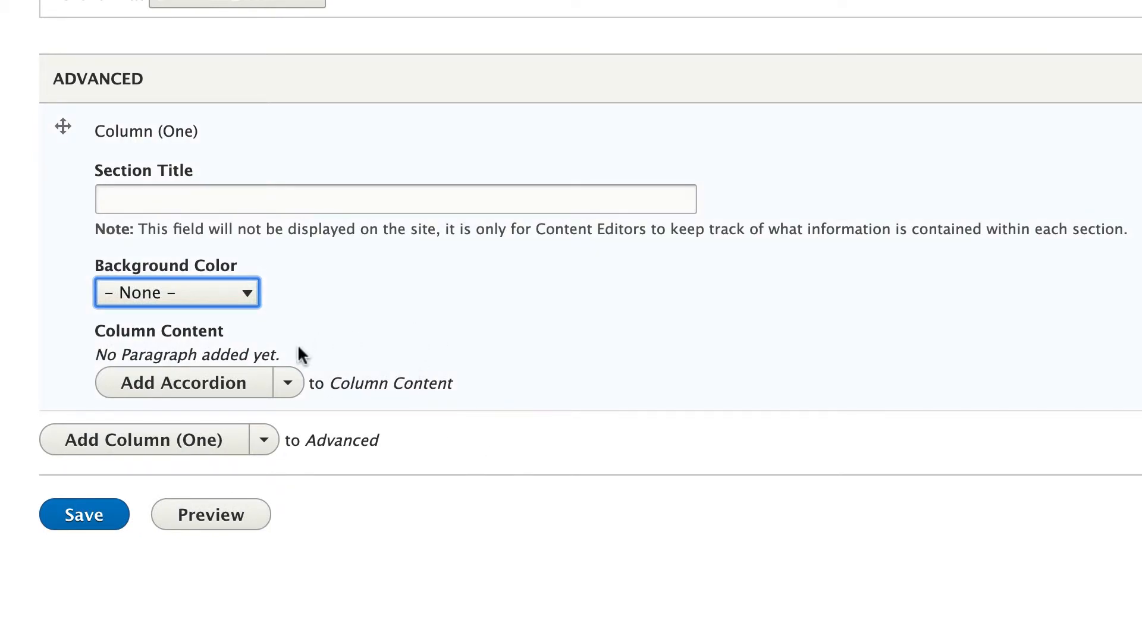
click(288, 381)
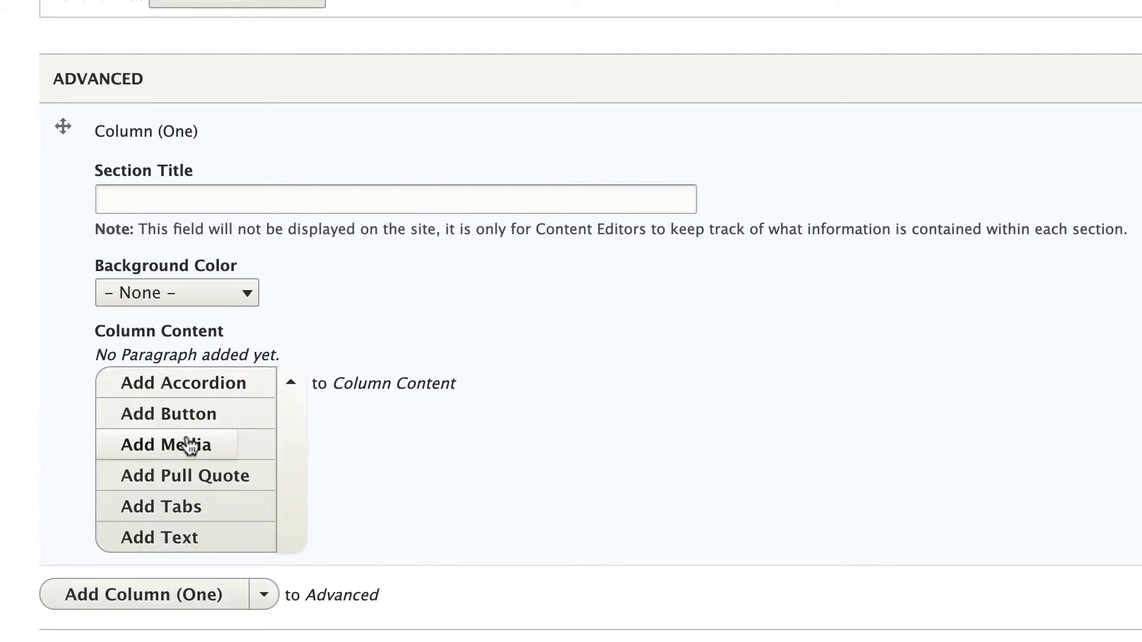
mouse_move(174, 521)
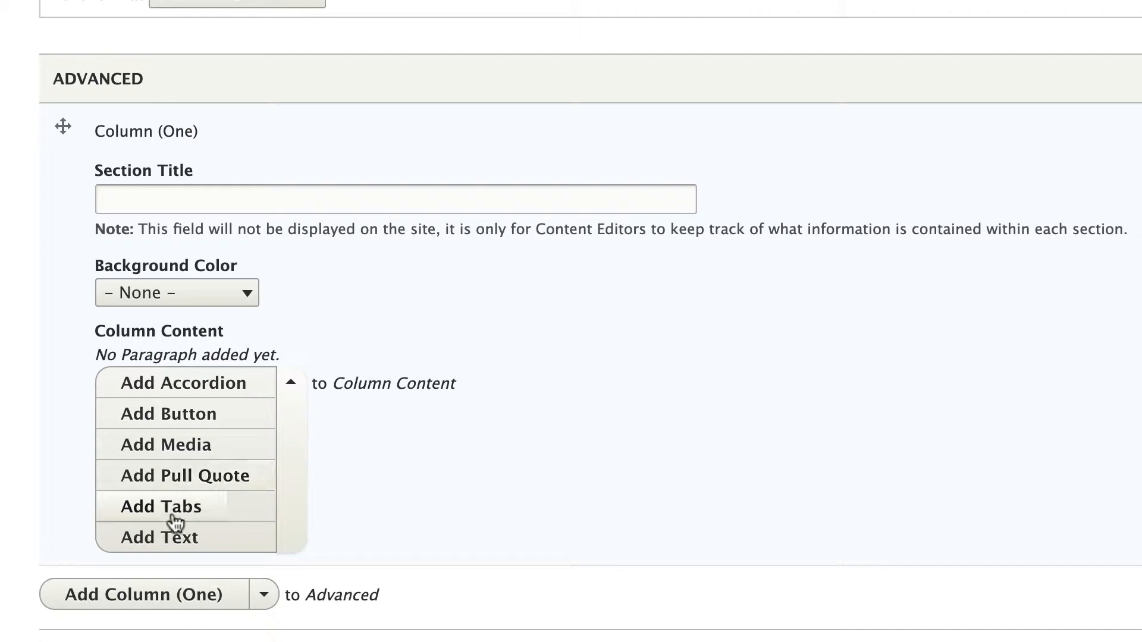
scroll(down, 3)
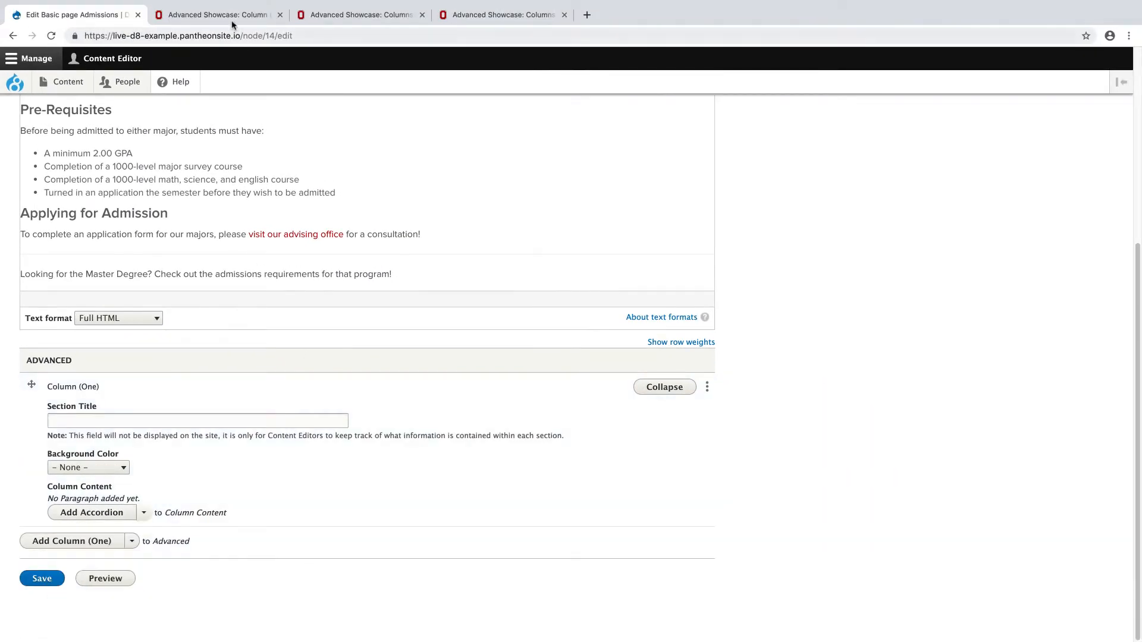
Step: Switch to the one-column showcase page and expand then collapse Accordion Section One
click(217, 14)
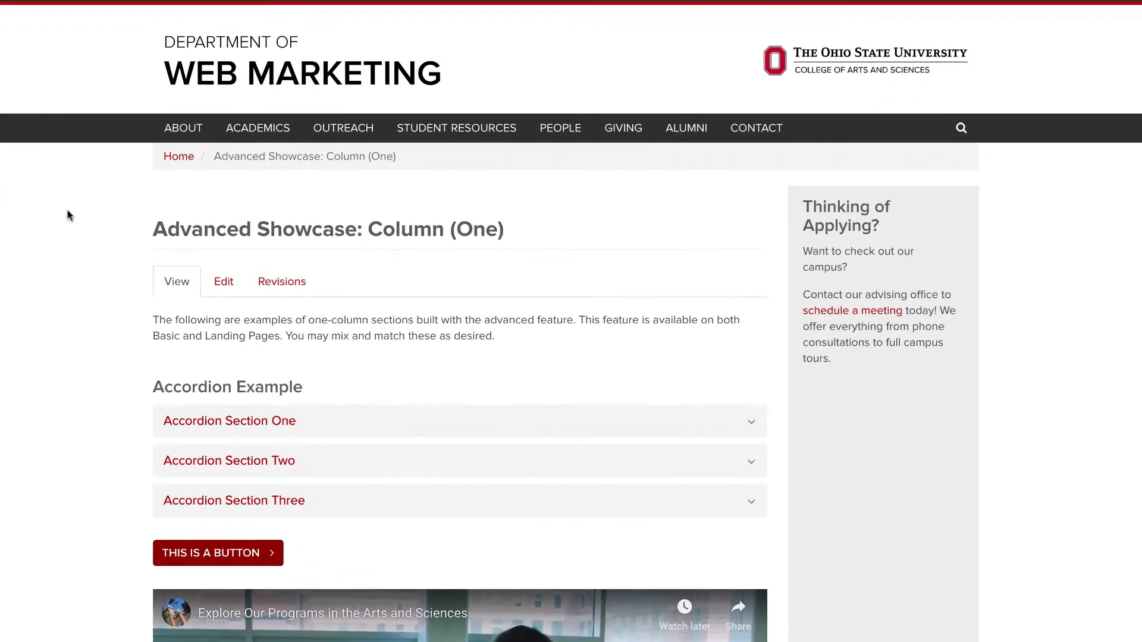
scroll(down, 3)
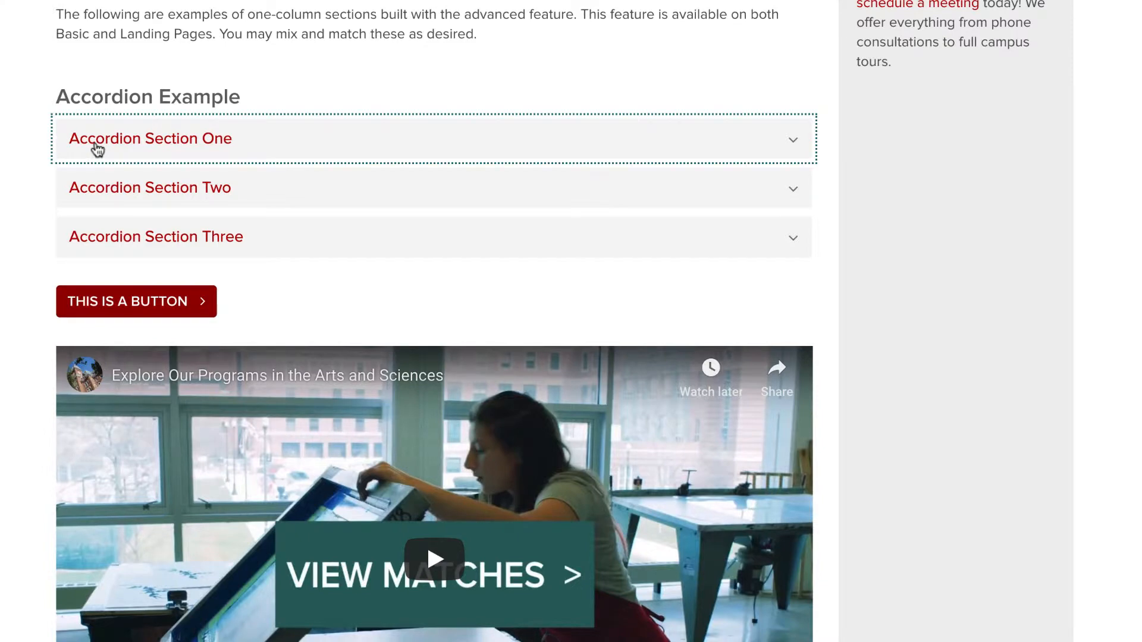
click(150, 138)
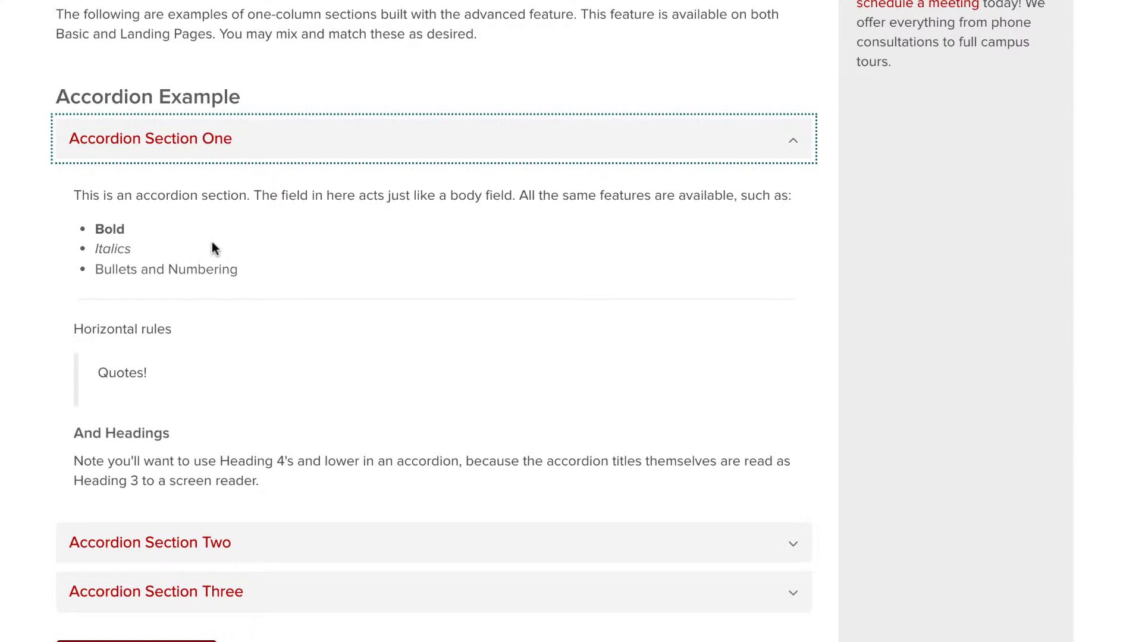
mouse_move(194, 427)
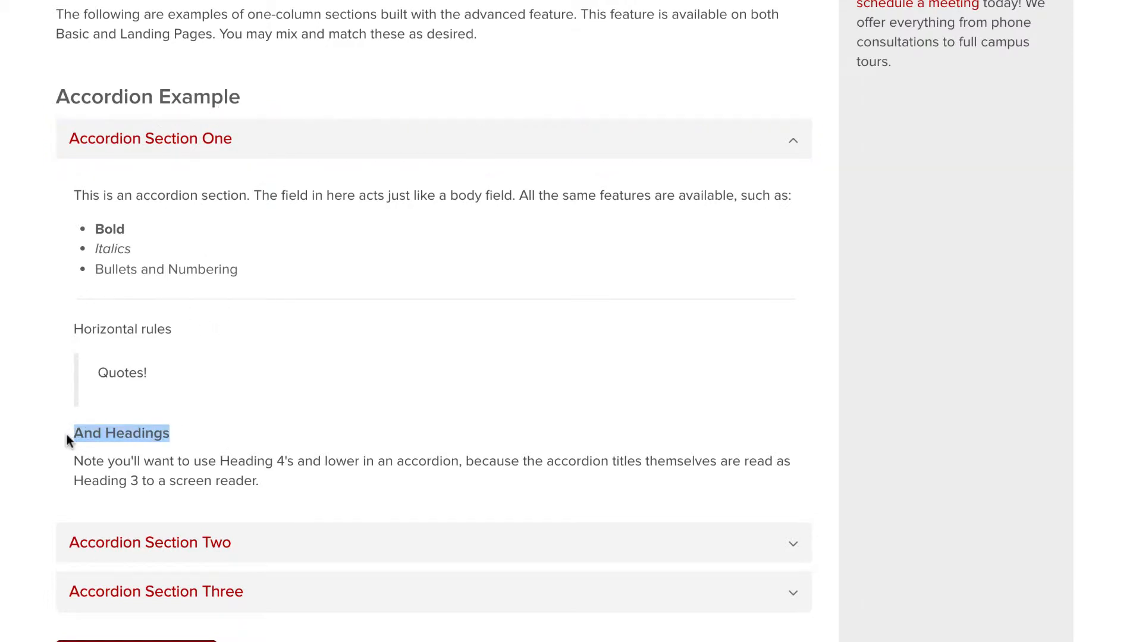
click(150, 138)
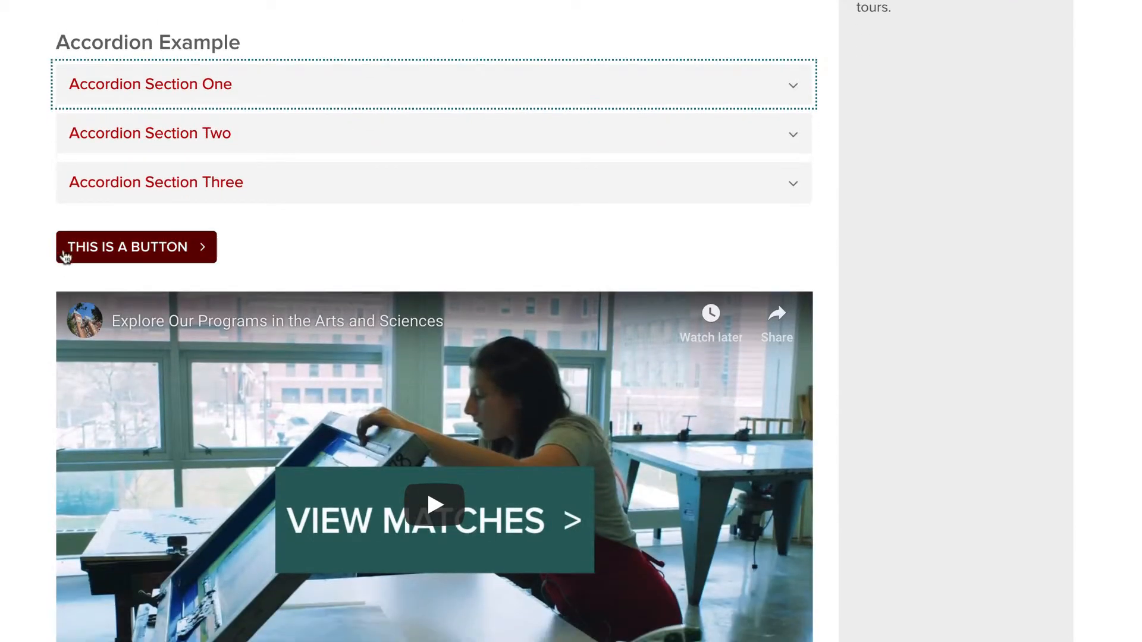
mouse_move(72, 251)
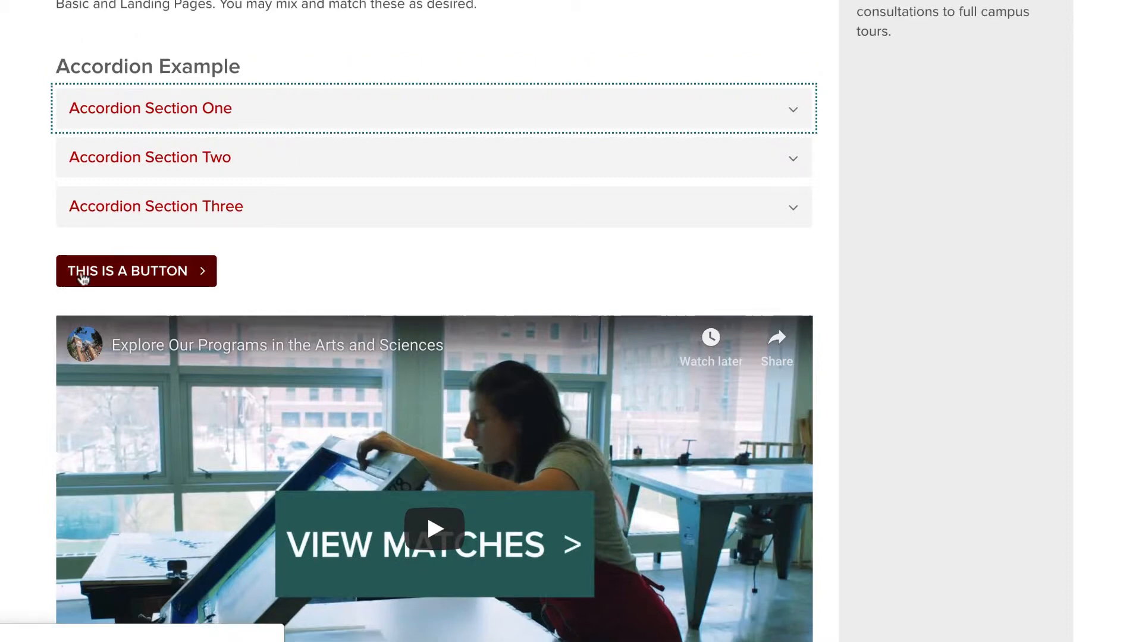
Step: Scroll past the button, embedded video and pull quote down to the Tabs Example
scroll(down, 3)
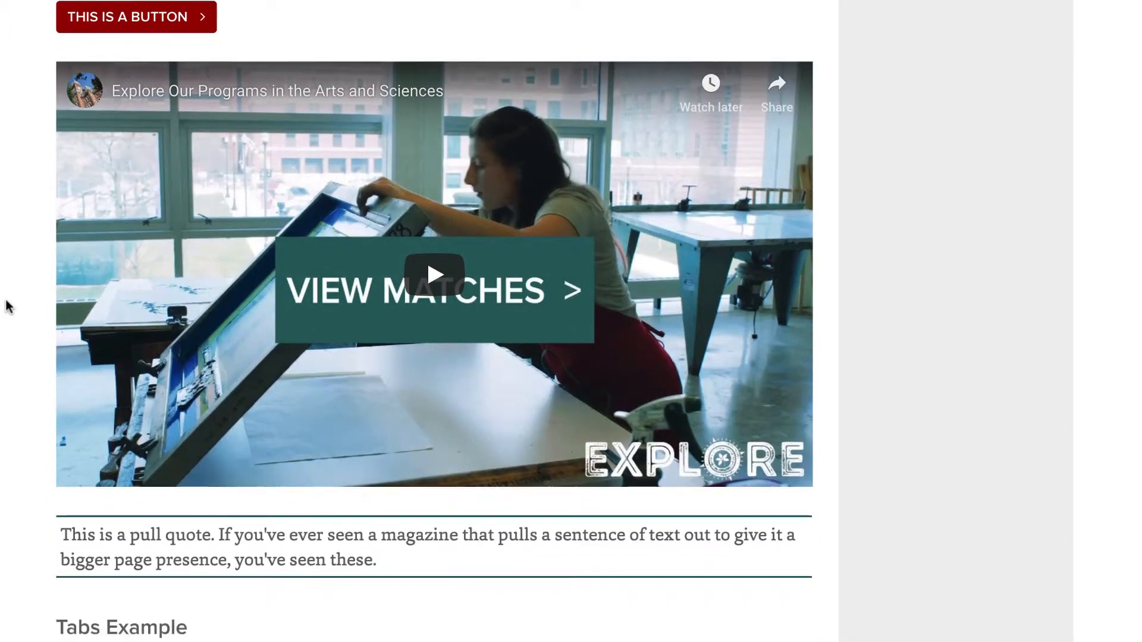
scroll(down, 3)
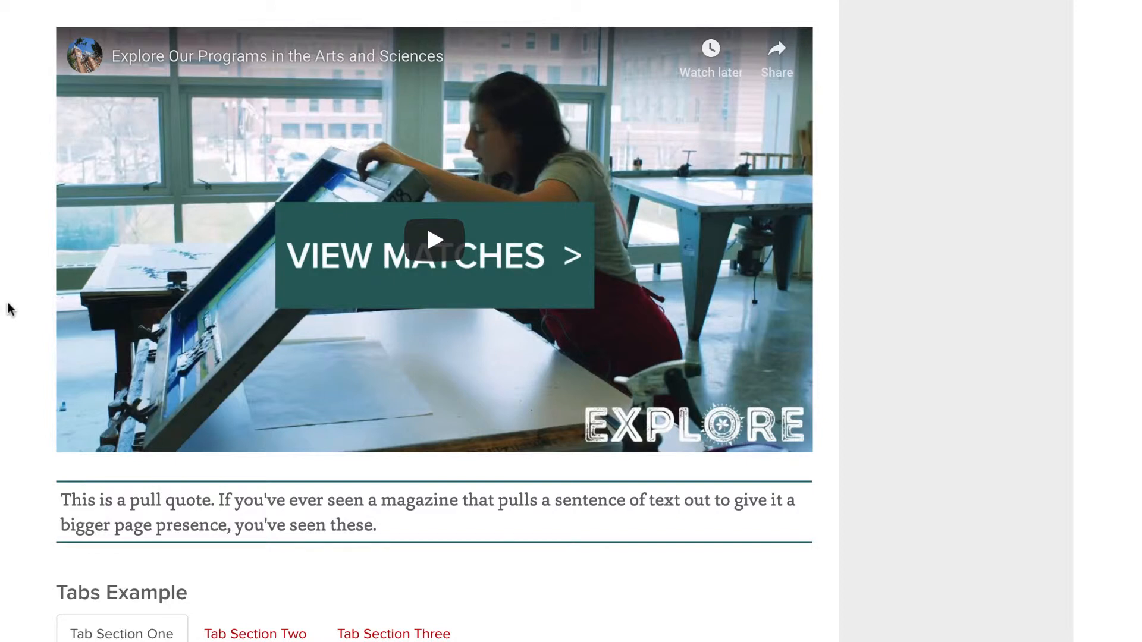
scroll(down, 3)
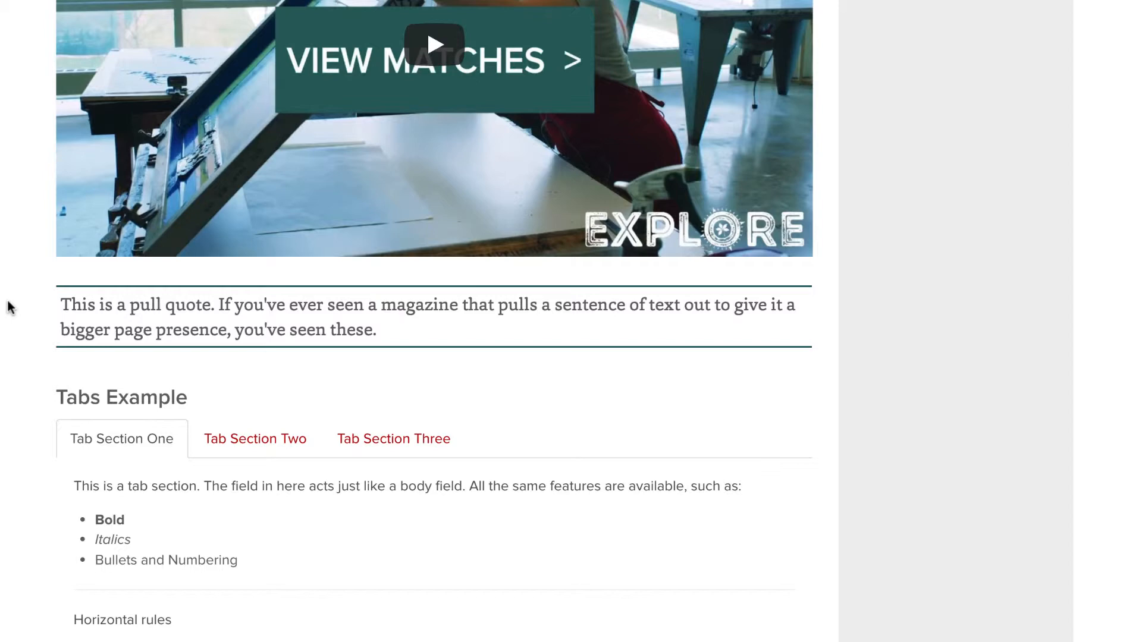
scroll(down, 3)
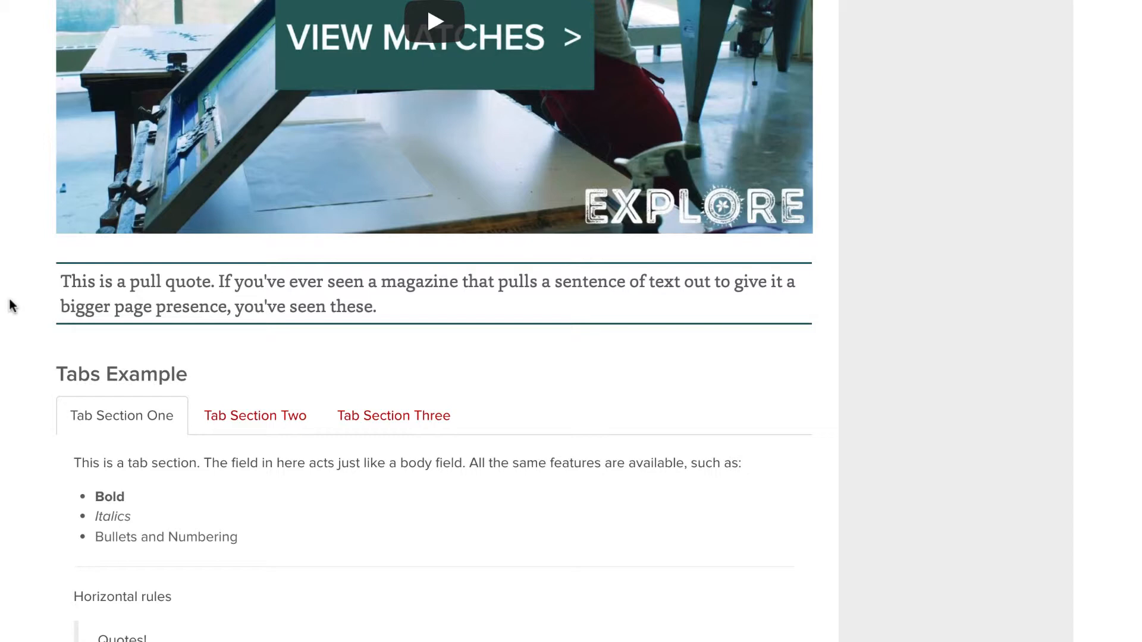
Step: Scroll through the rest of the showcase page down to its footer
scroll(down, 3)
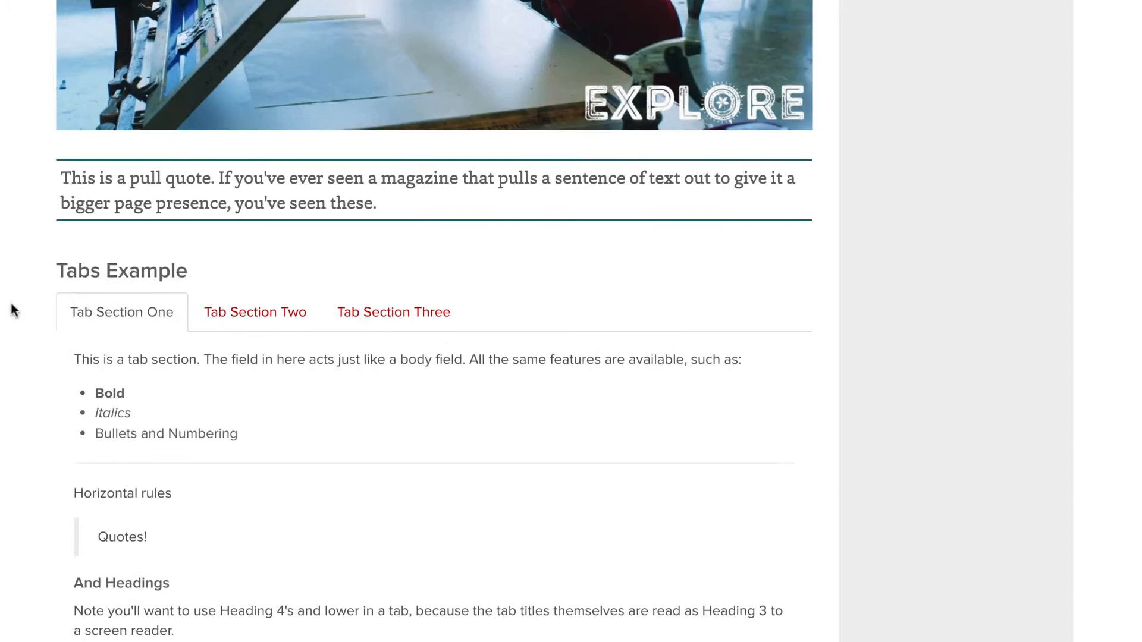
scroll(down, 3)
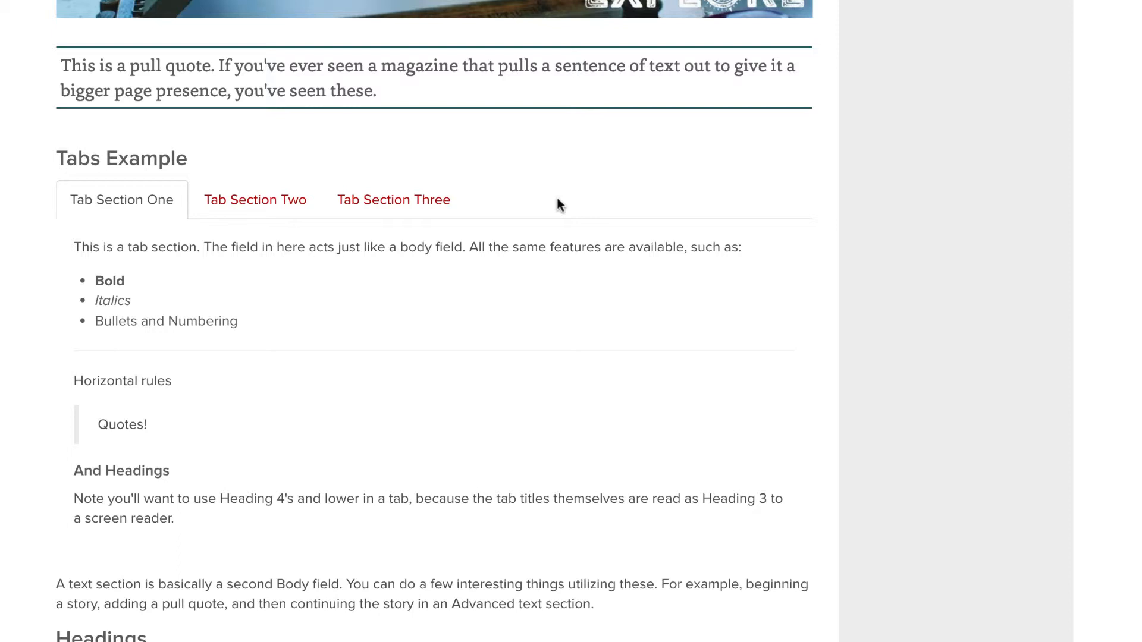
mouse_move(581, 331)
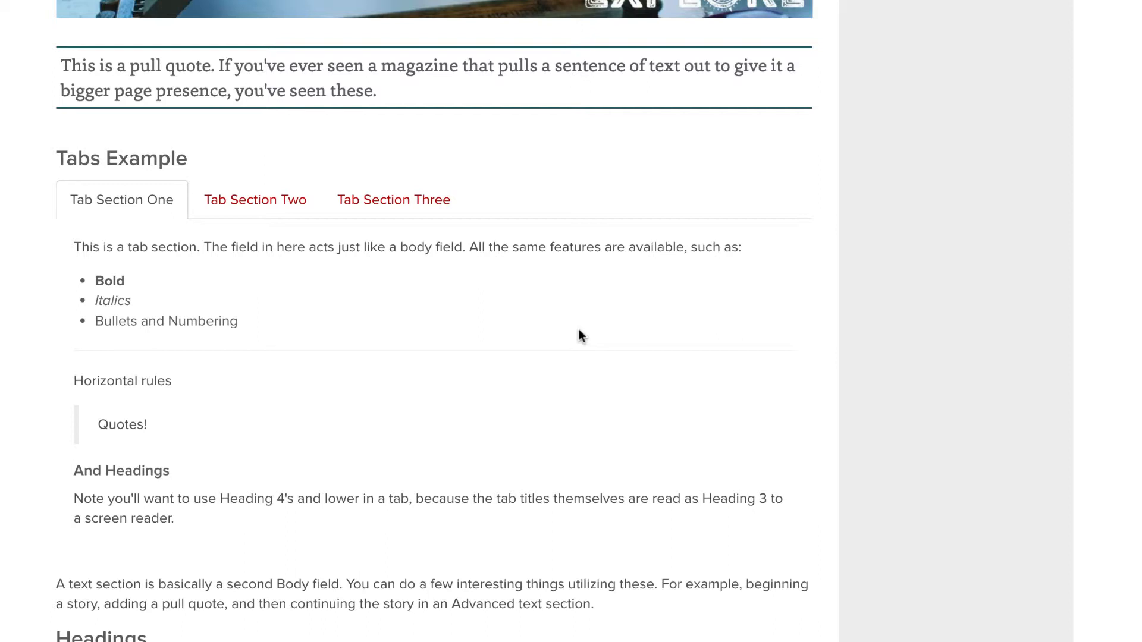
scroll(down, 3)
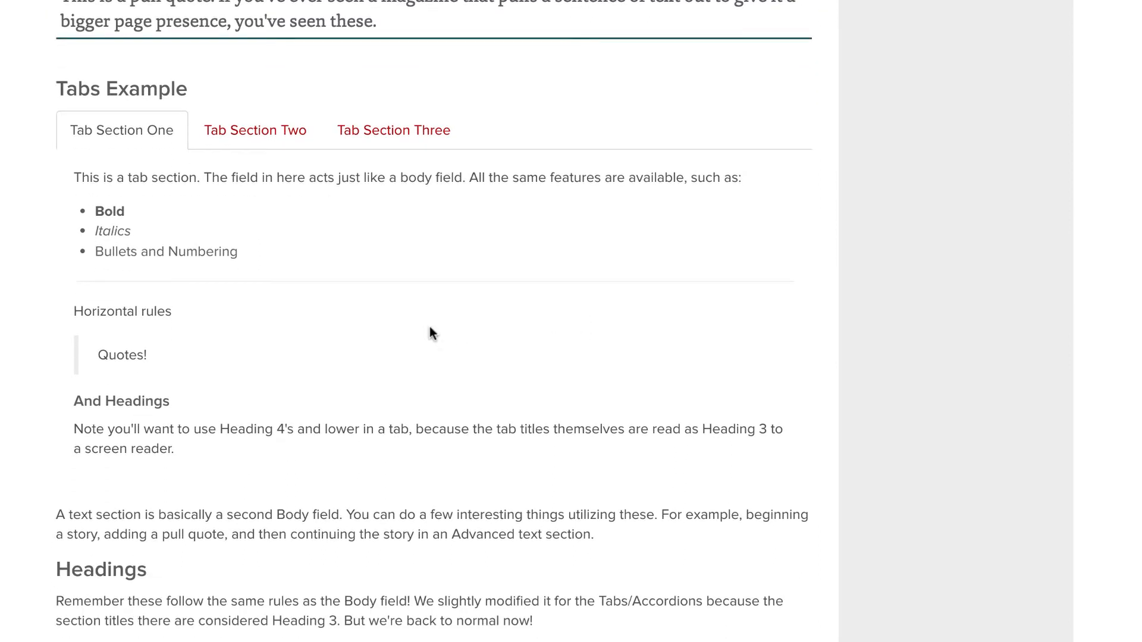
mouse_move(191, 404)
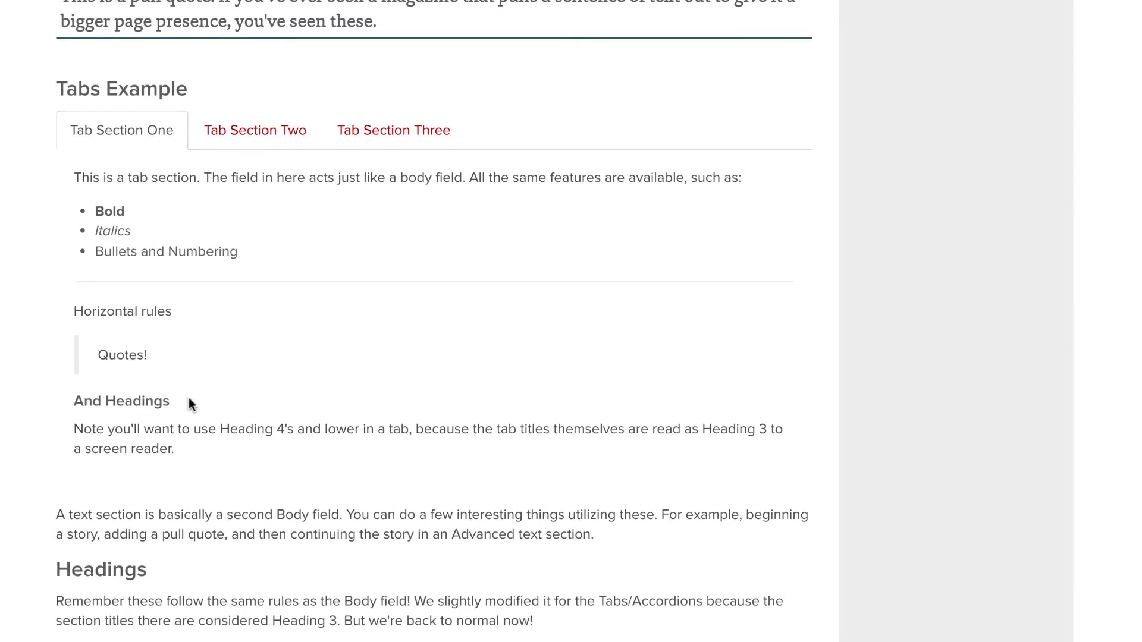
scroll(down, 3)
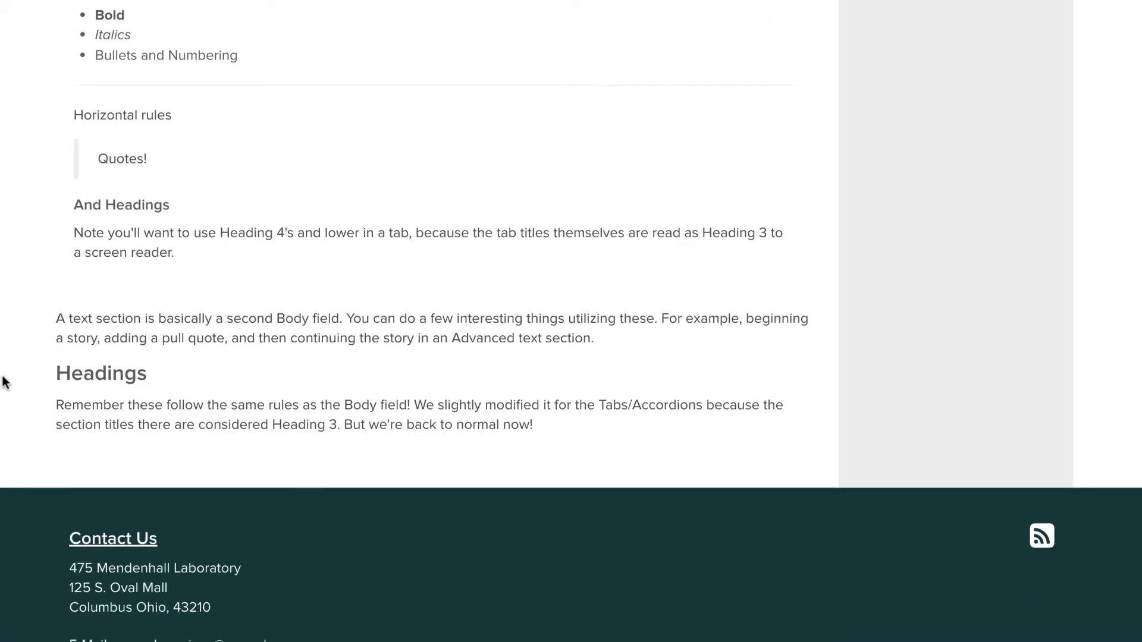
scroll(down, 3)
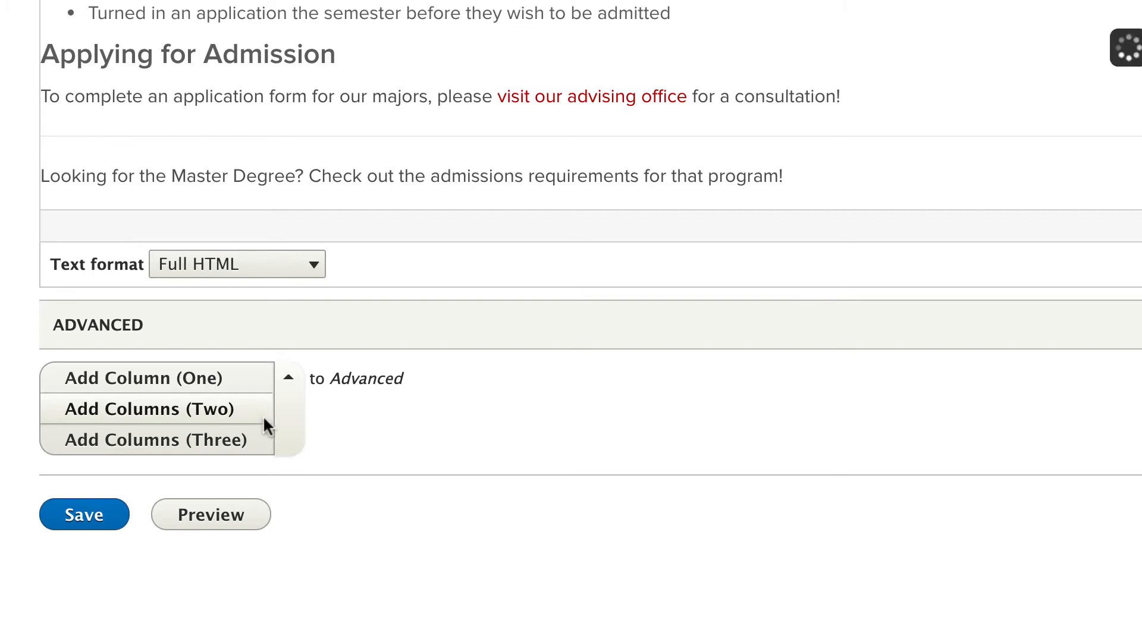
Step: Add a Columns (Two) section with Column Style left at None, then list the column choices again
click(150, 408)
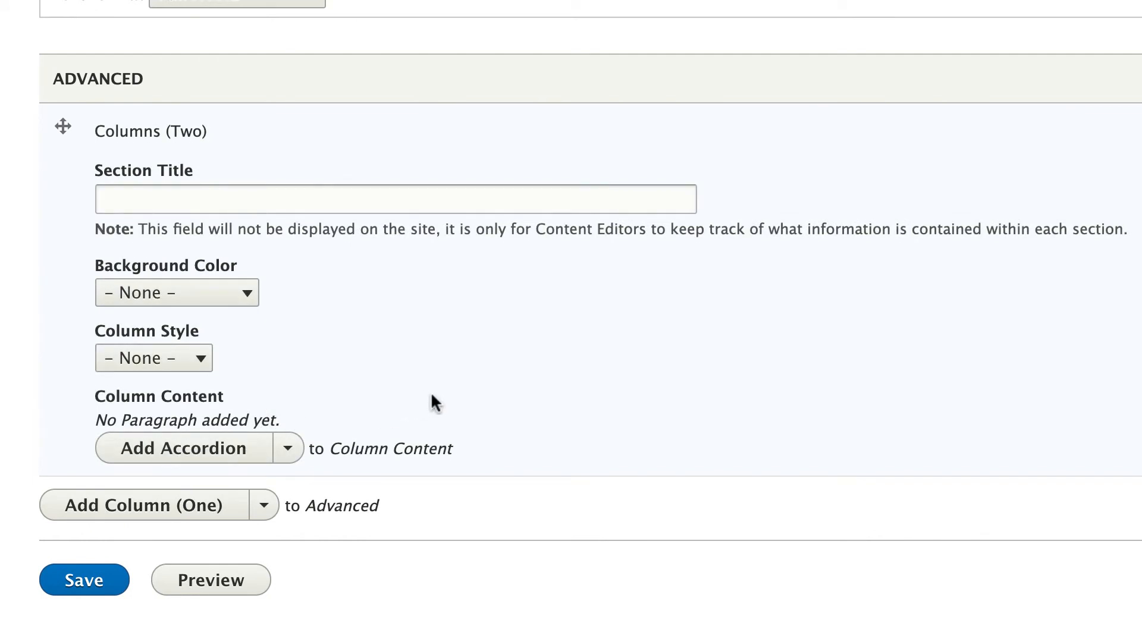
mouse_move(398, 411)
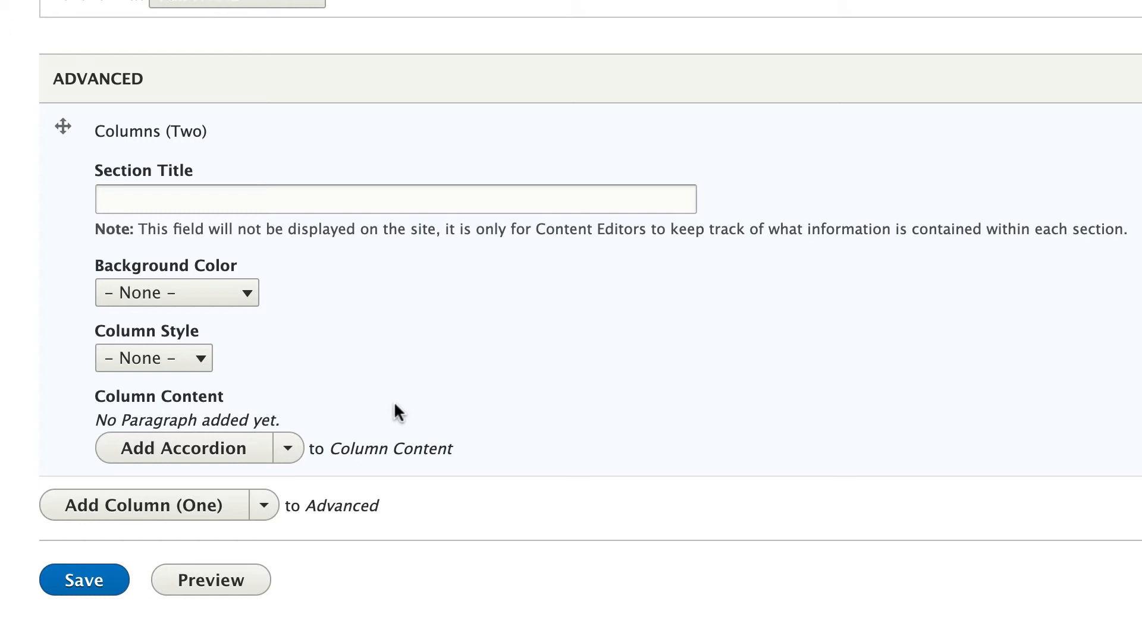
click(153, 358)
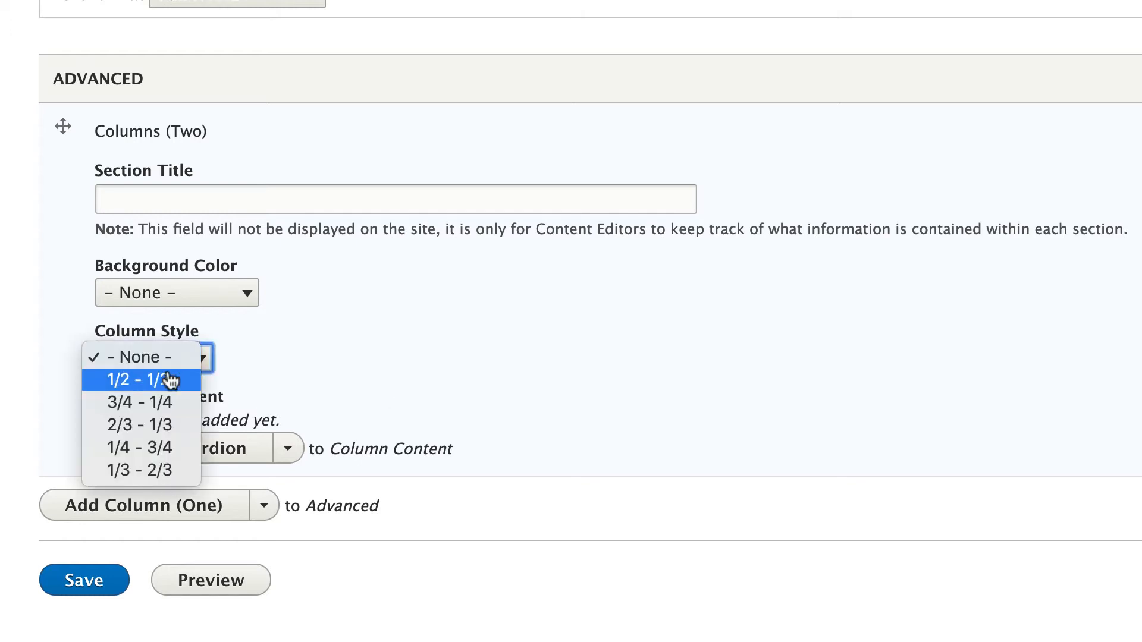
mouse_move(151, 426)
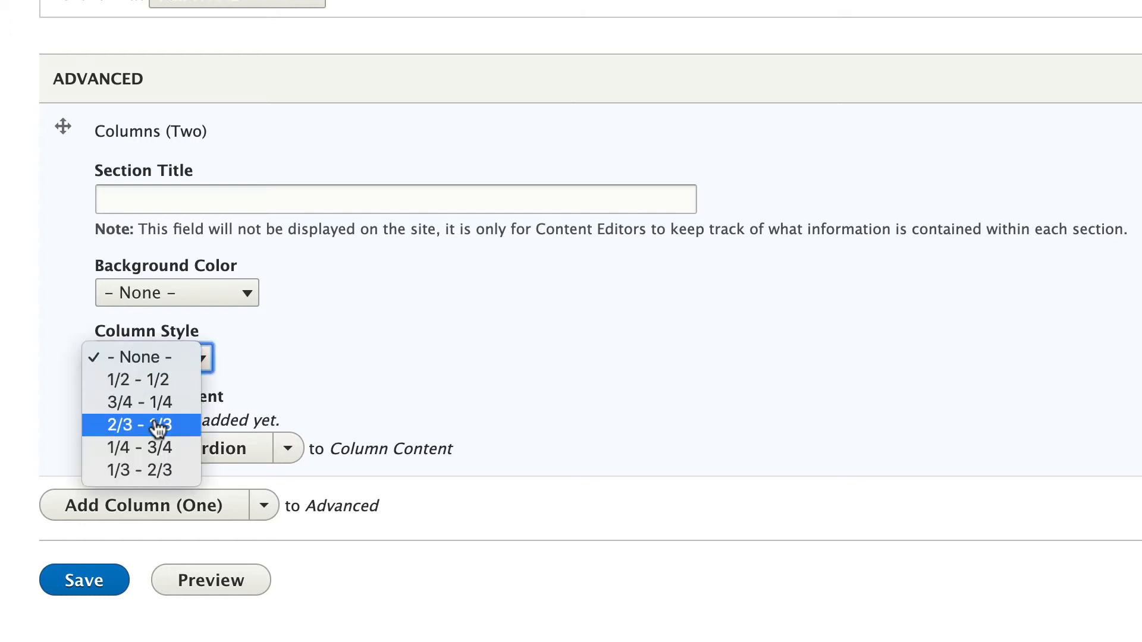
click(130, 358)
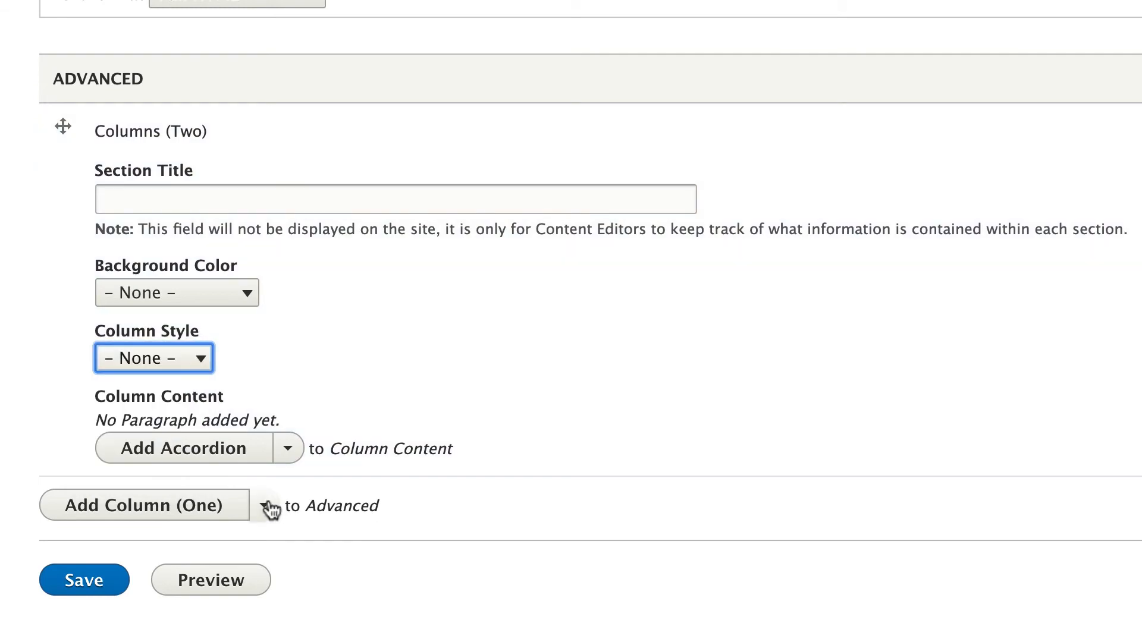
click(287, 506)
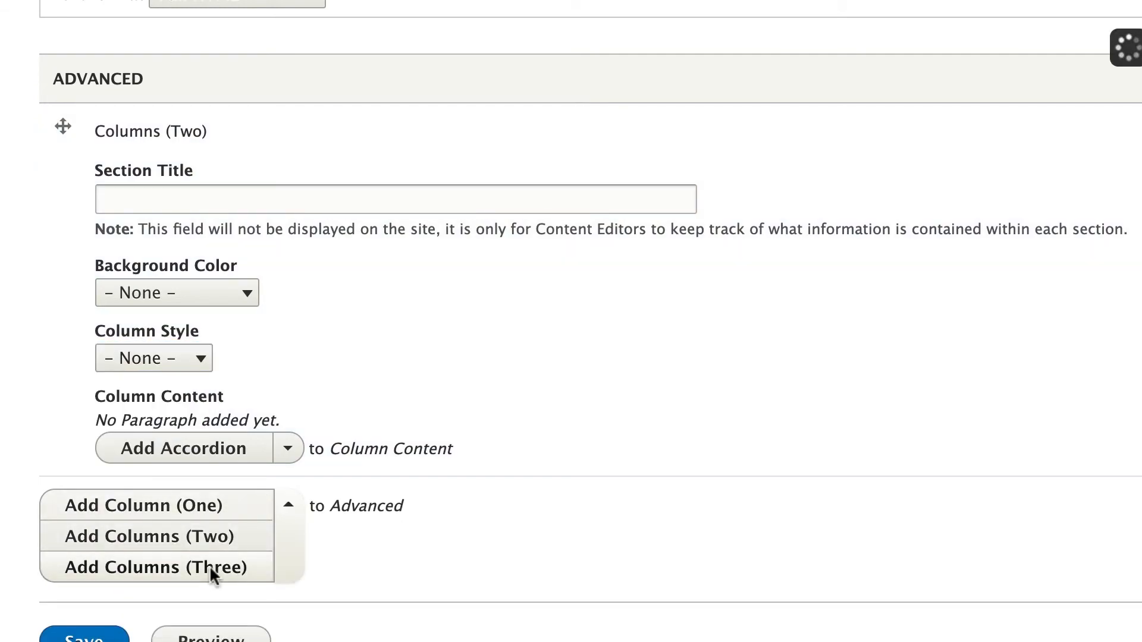
Step: Add a Columns (Three) section beneath the two-column one, leaving its Column Style unchosen
click(155, 568)
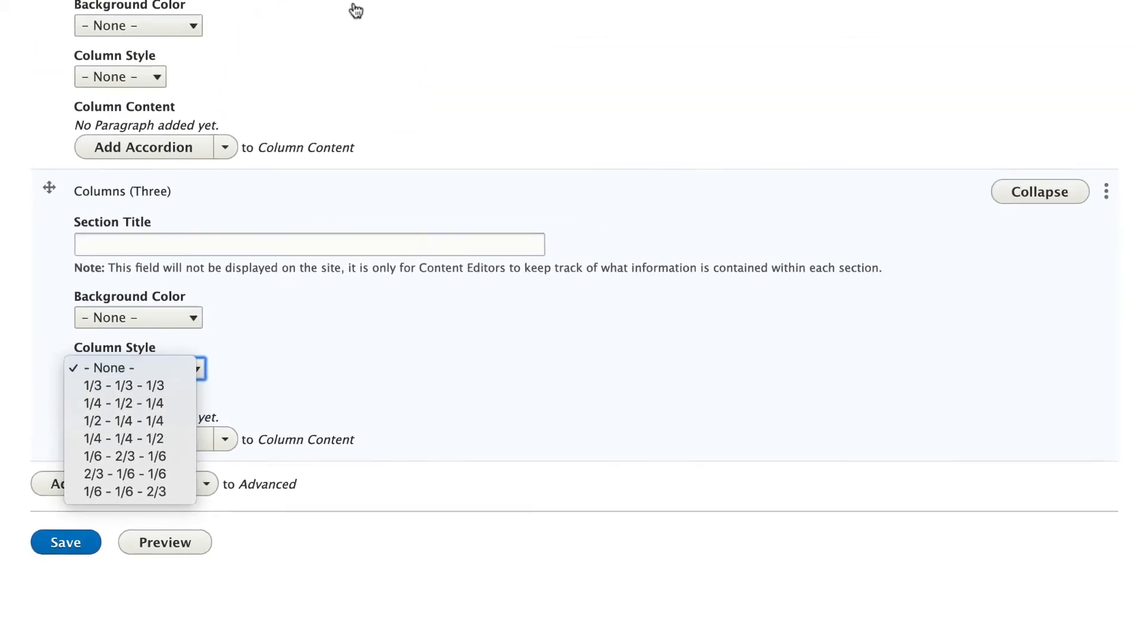
click(357, 14)
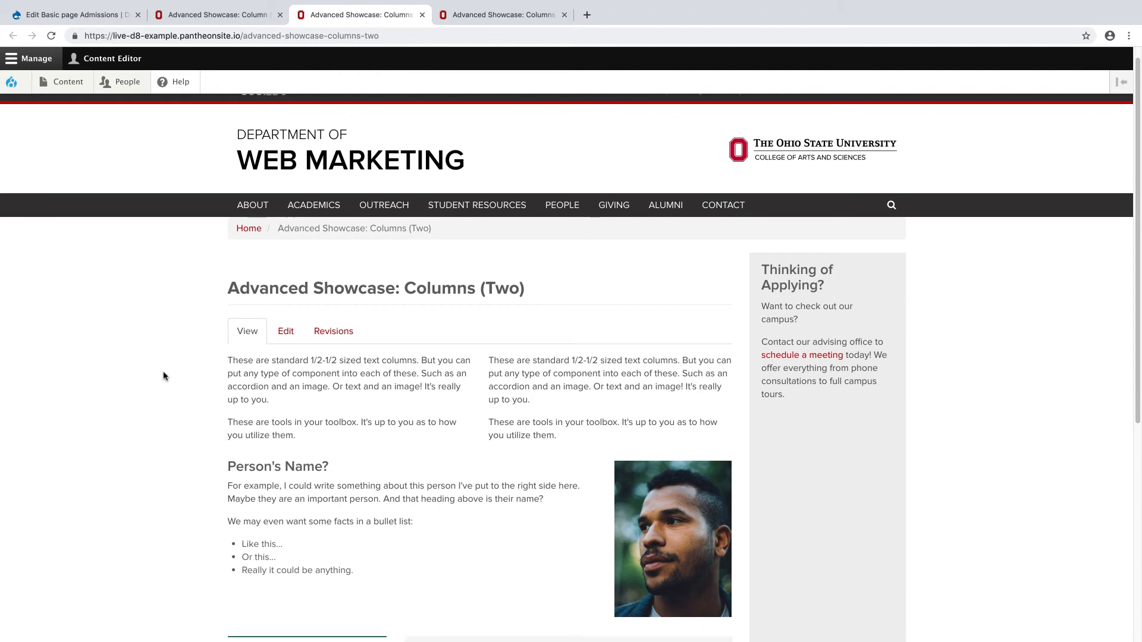
Step: Review the Columns (Two) showcase page, then switch to the Columns (Three) showcase and scroll through it
scroll(down, 3)
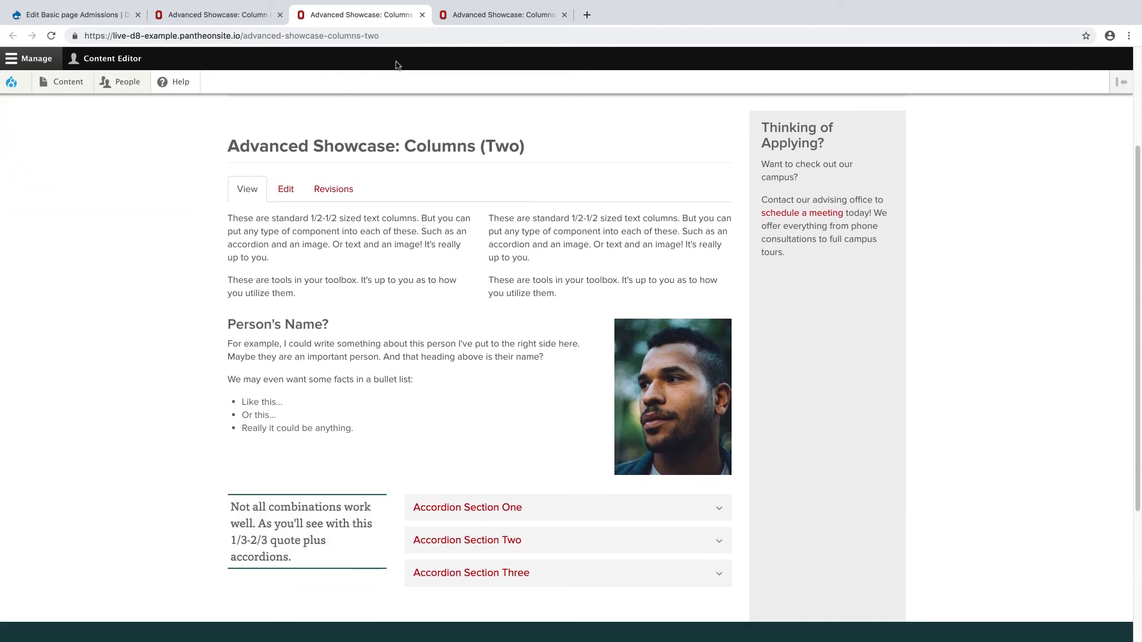
click(502, 14)
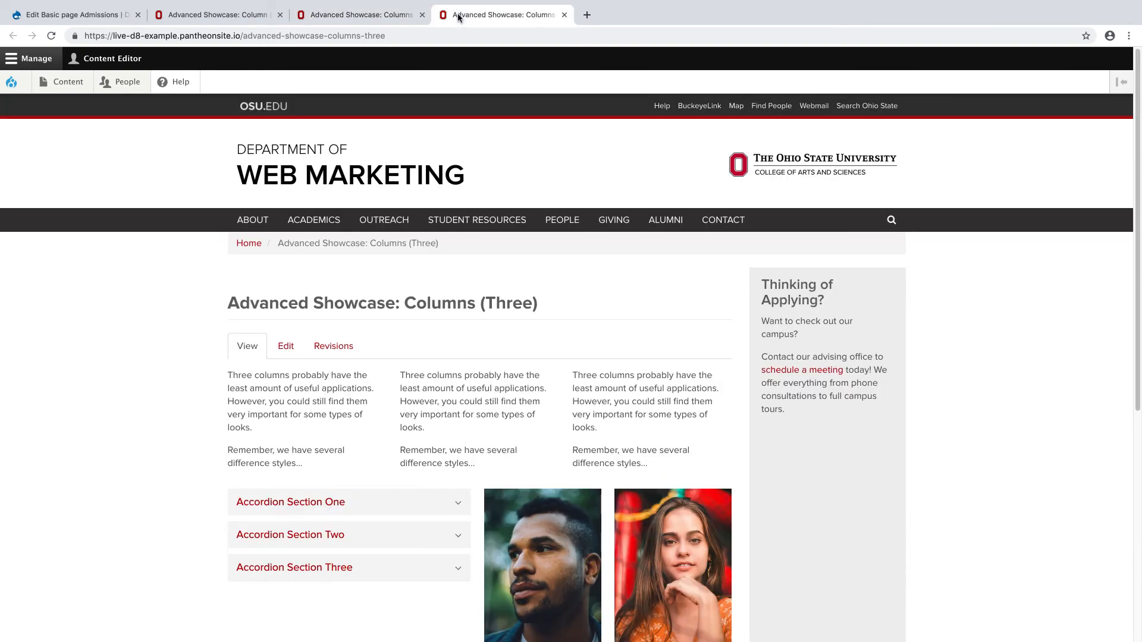
scroll(down, 3)
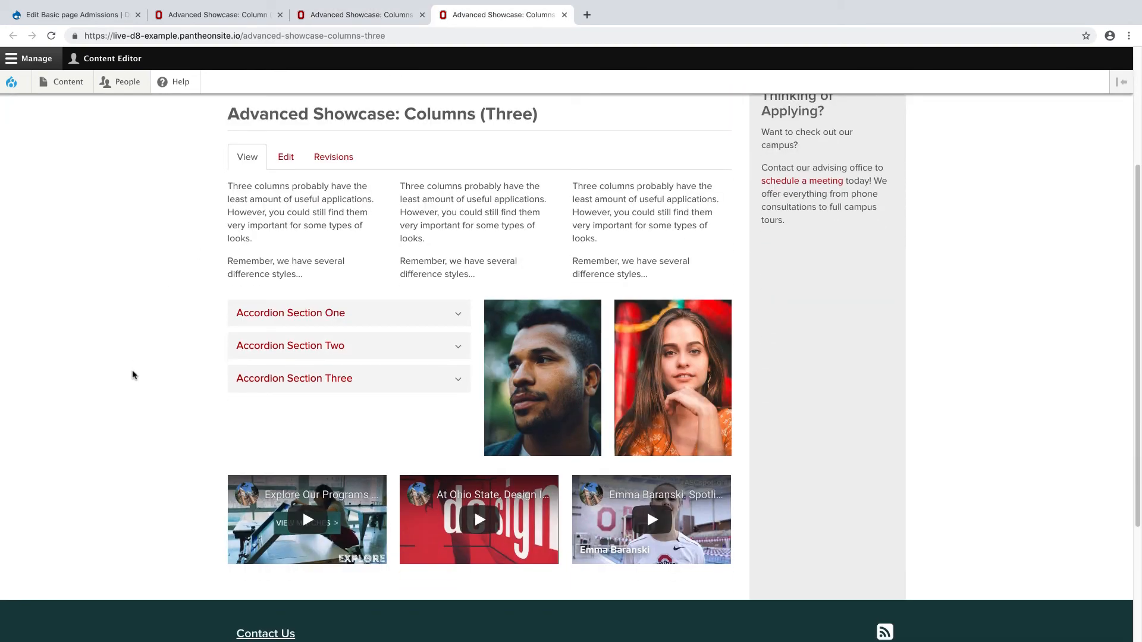
scroll(down, 3)
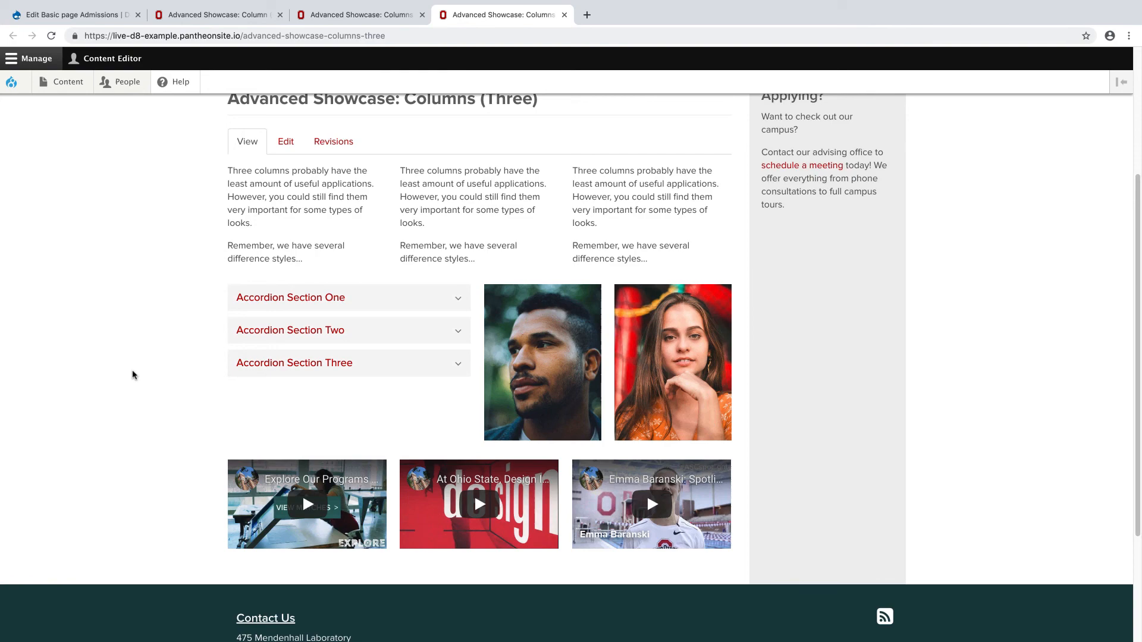